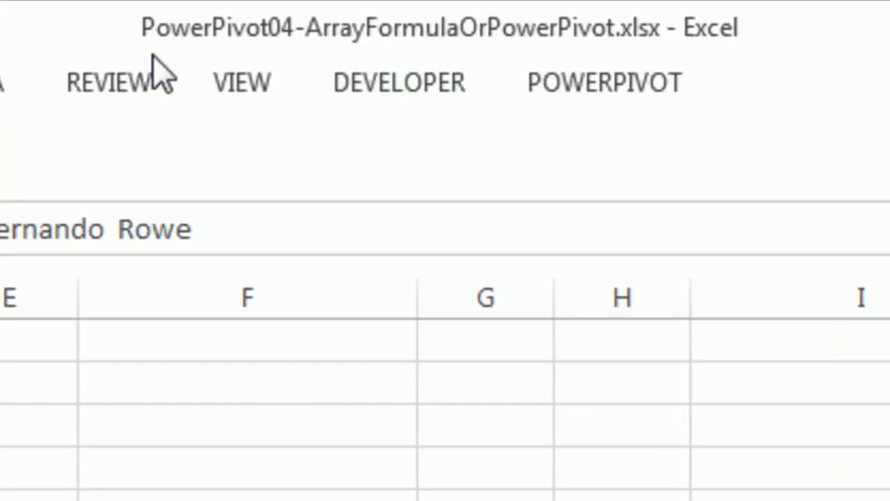
pyautogui.moveTo(361, 69)
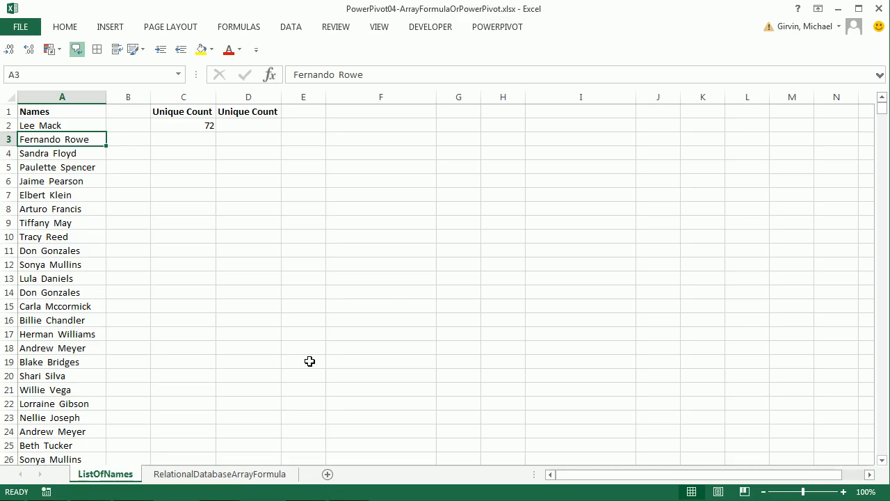
pyautogui.moveTo(326, 268)
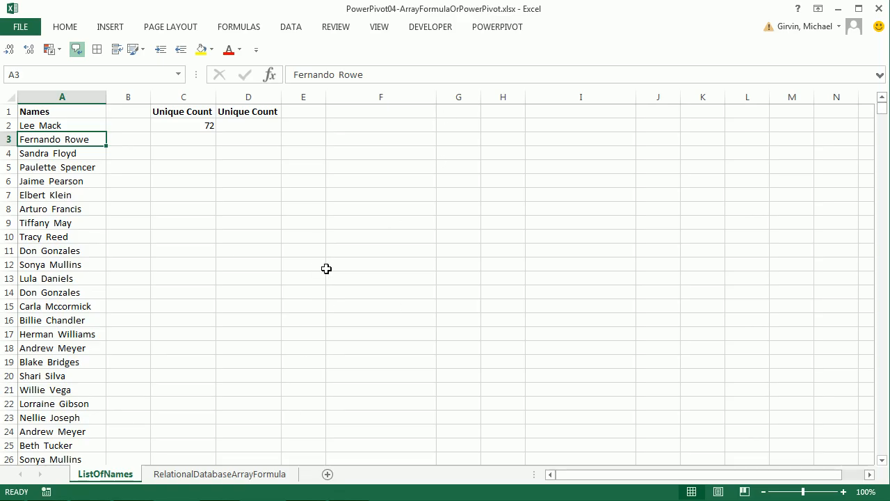
pyautogui.moveTo(348, 284)
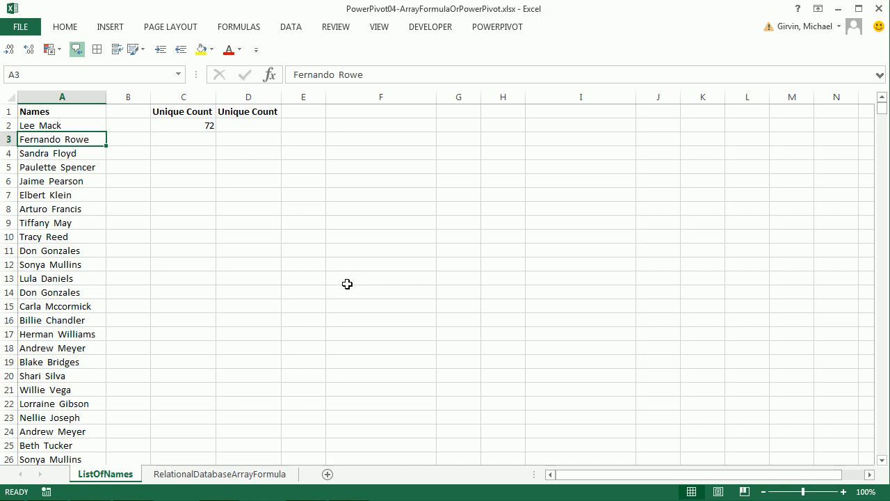
pyautogui.moveTo(256, 199)
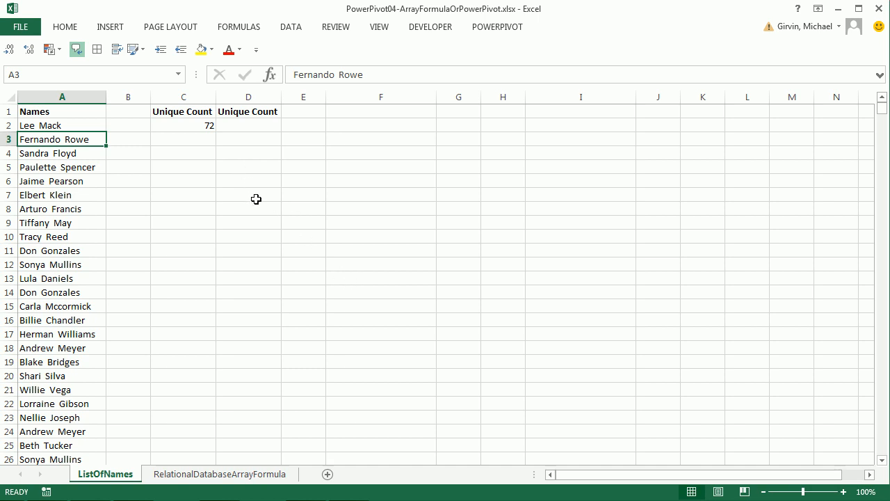
pyautogui.moveTo(417, 120)
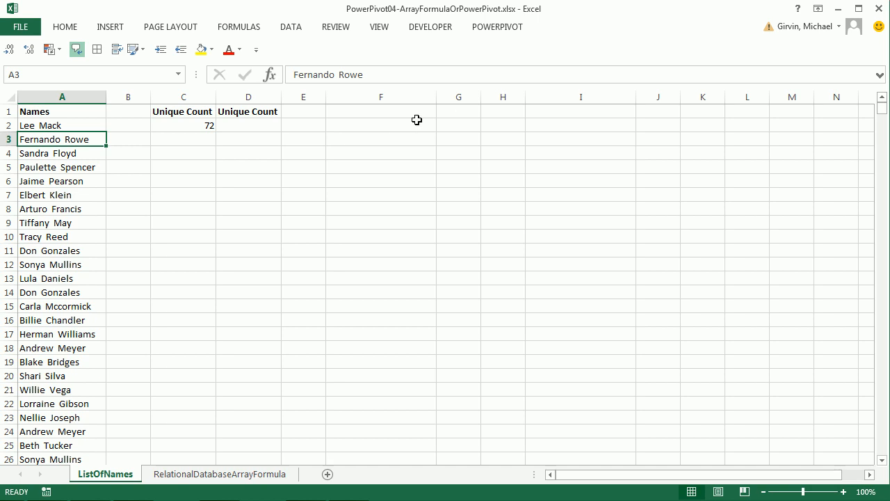
pyautogui.moveTo(68, 161)
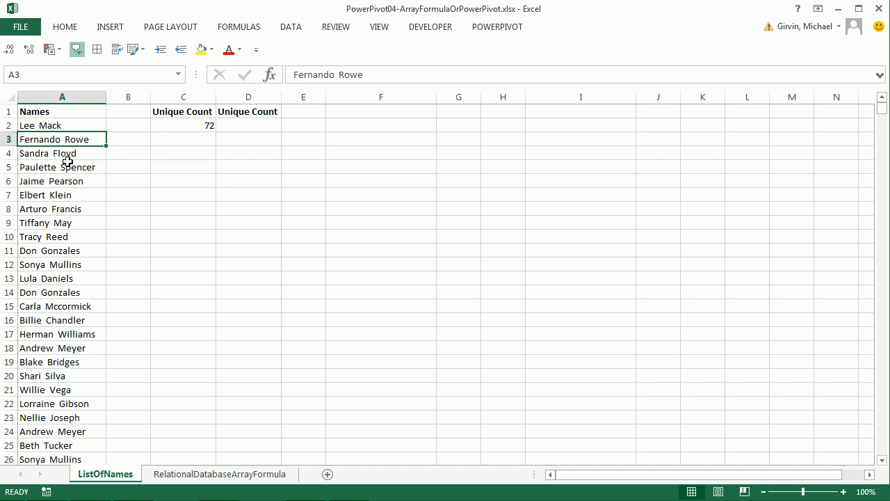
# Check the extent of the names list and enter the FREQUENCY/MATCH unique-count array formula over A2:A19969.
pyautogui.press('ctrl+Down')
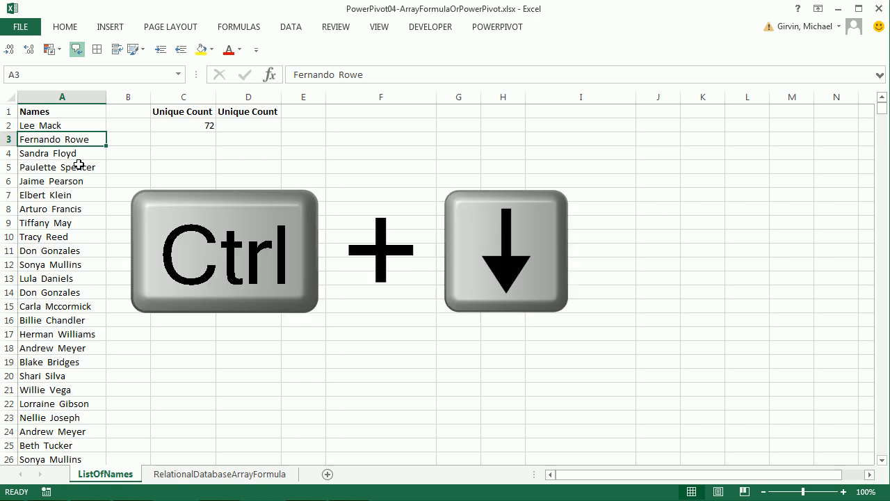
pyautogui.press('ctrl+Down')
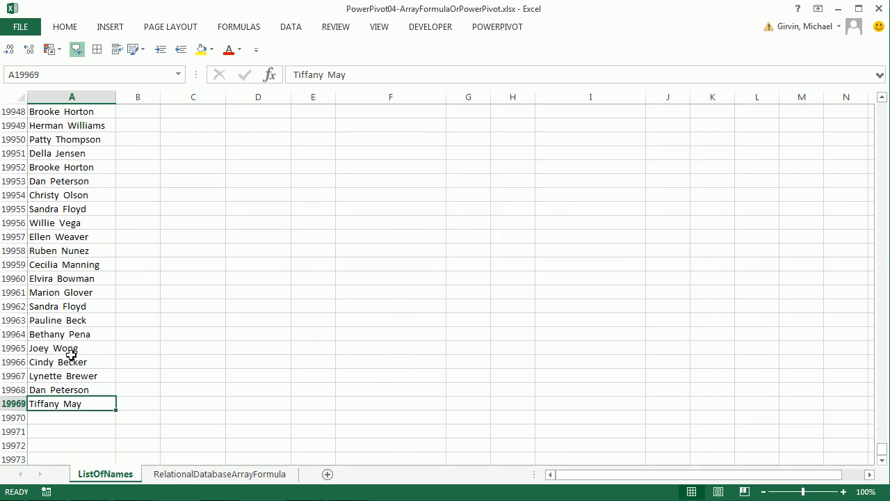
pyautogui.press('ctrl+Home')
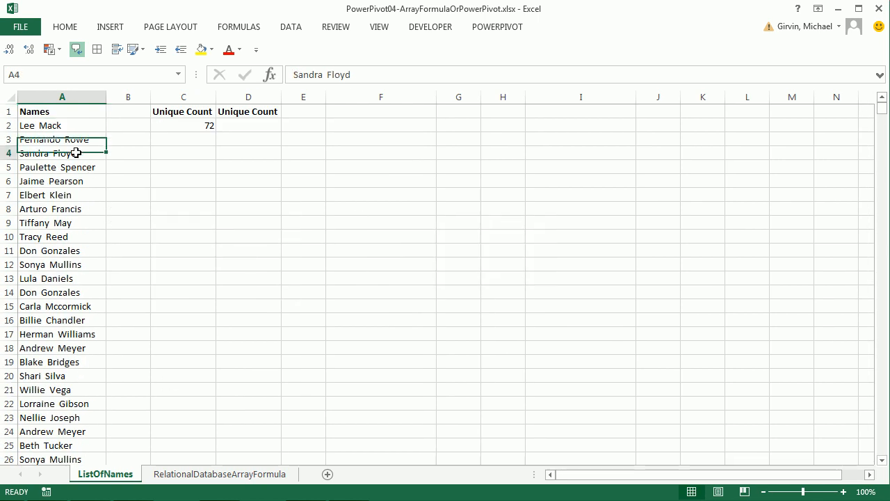
pyautogui.click(61, 153)
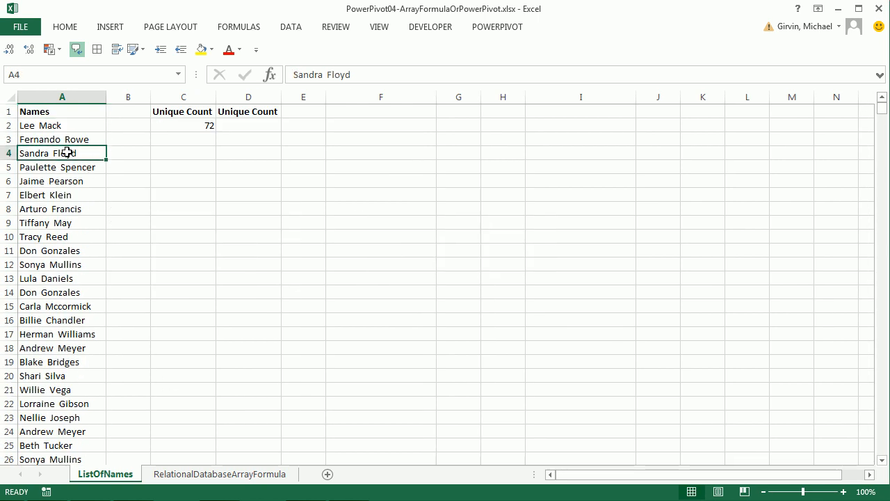
pyautogui.moveTo(98, 139)
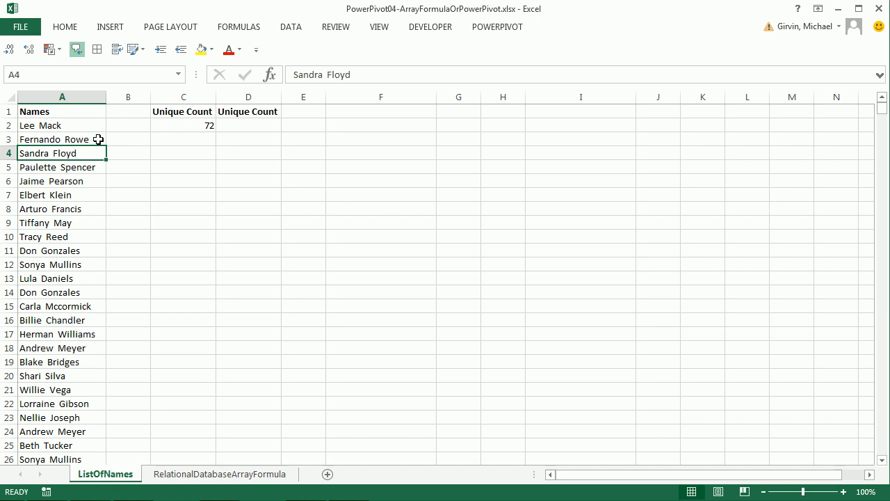
pyautogui.moveTo(79, 306)
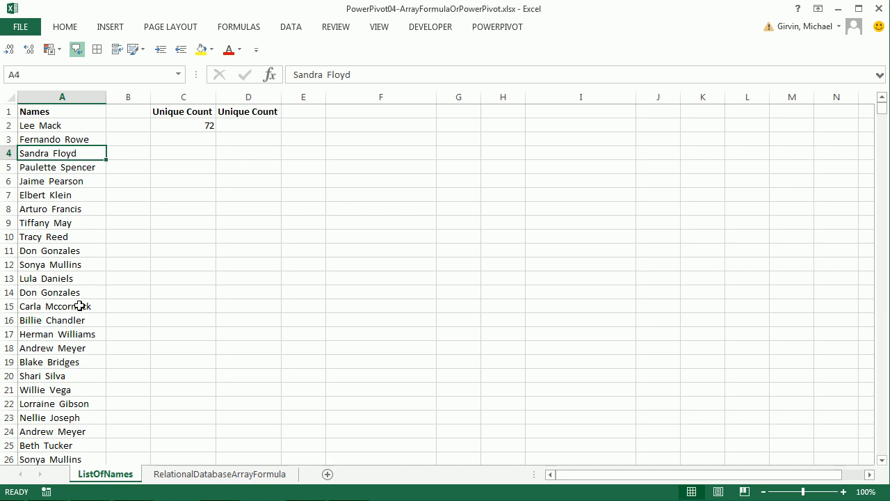
pyautogui.moveTo(144, 260)
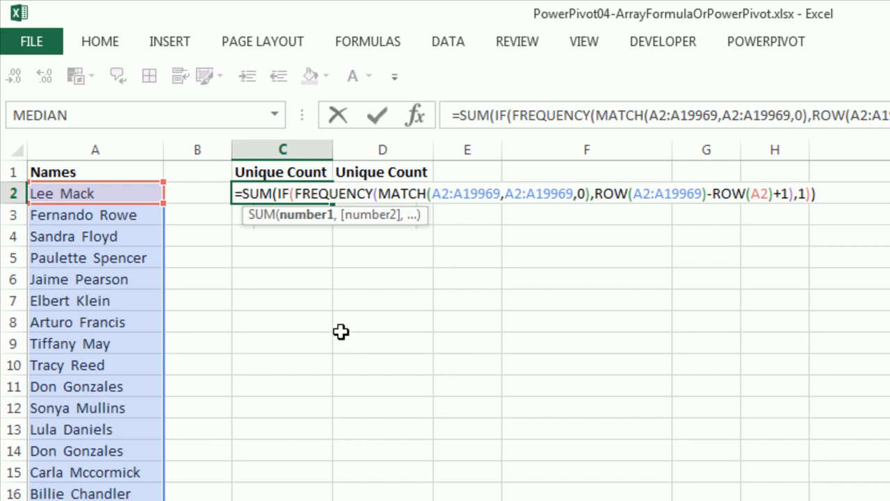
pyautogui.moveTo(668, 234)
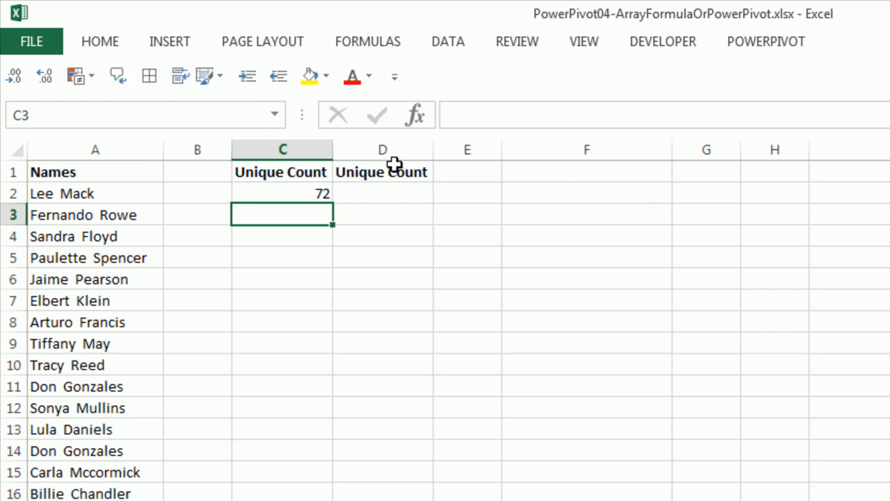
pyautogui.write('=SUM(IF(FREQUENCY(MATCH(A2:A19969,A2:A19969,0),ROW(A2:A19969)-ROW(A2)+1),1))')
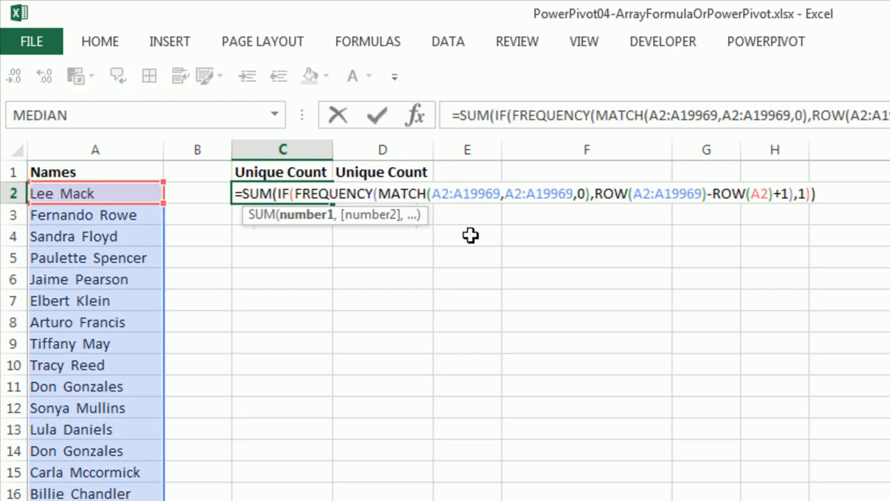
pyautogui.moveTo(489, 243)
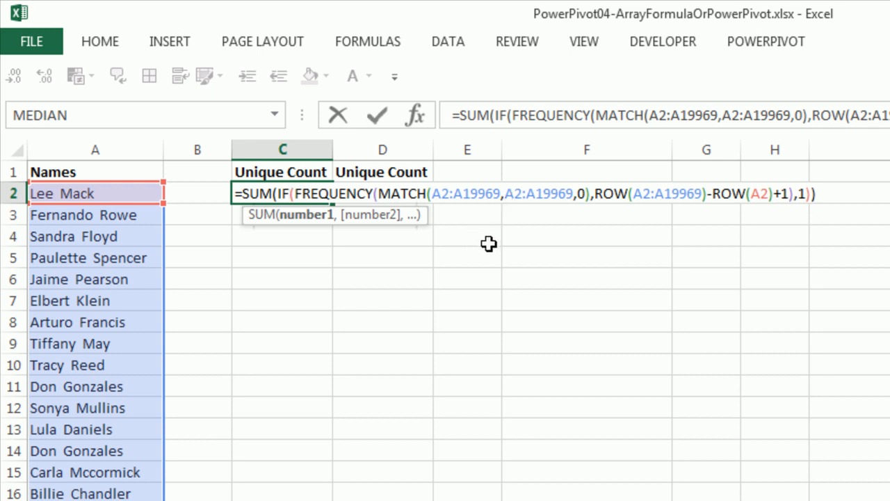
pyautogui.moveTo(494, 239)
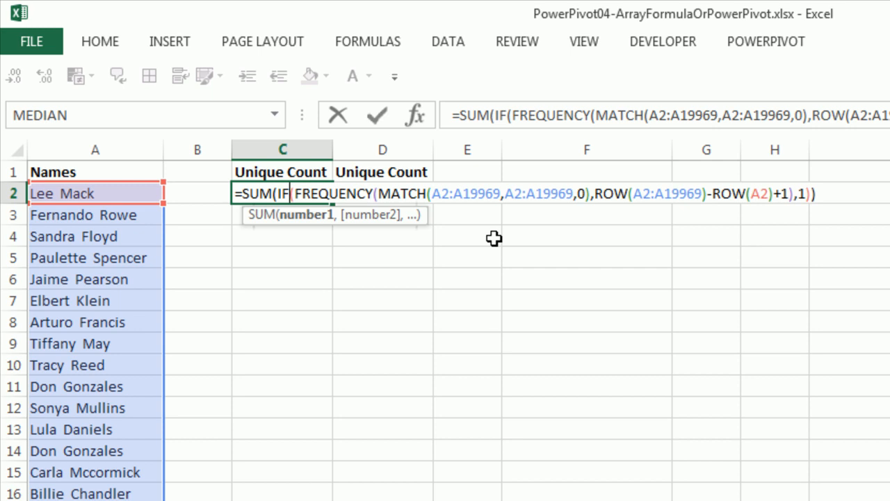
pyautogui.moveTo(647, 220)
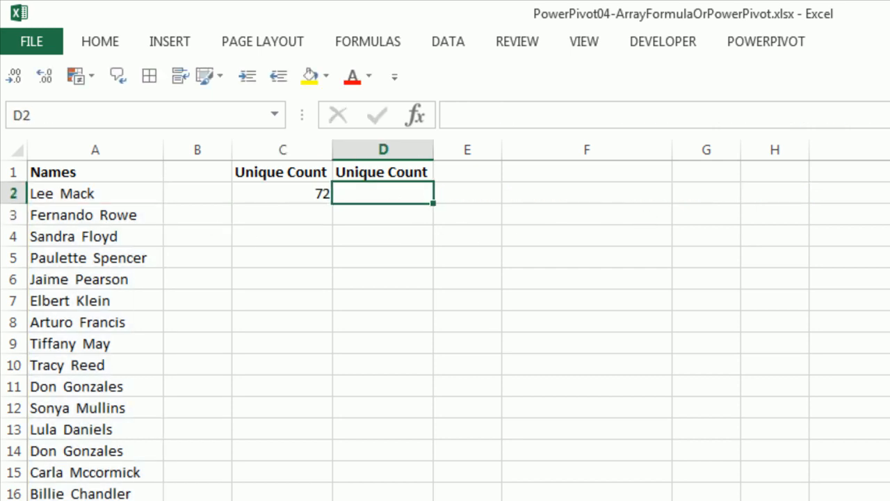
# Start =SUMPRODUCT(1/COUNTIF(A2:A19969,A2:A19969)) in D2 as a second unique count.
pyautogui.write('=su')
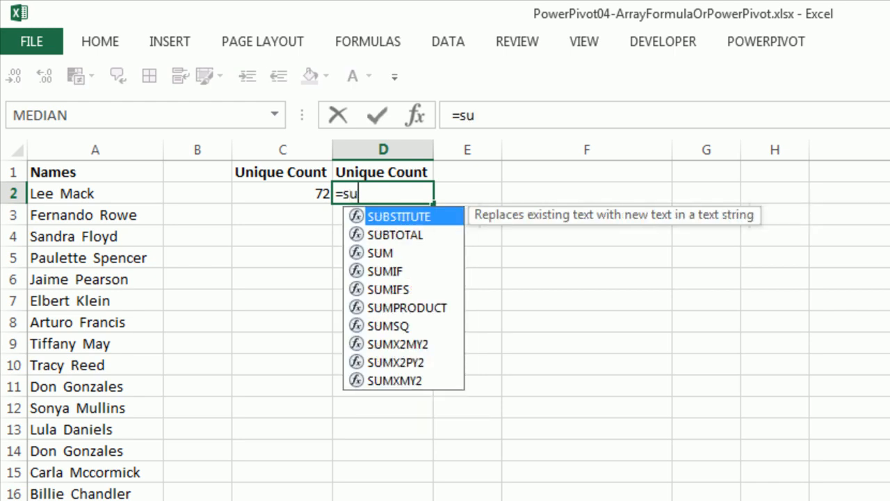
pyautogui.write('mp')
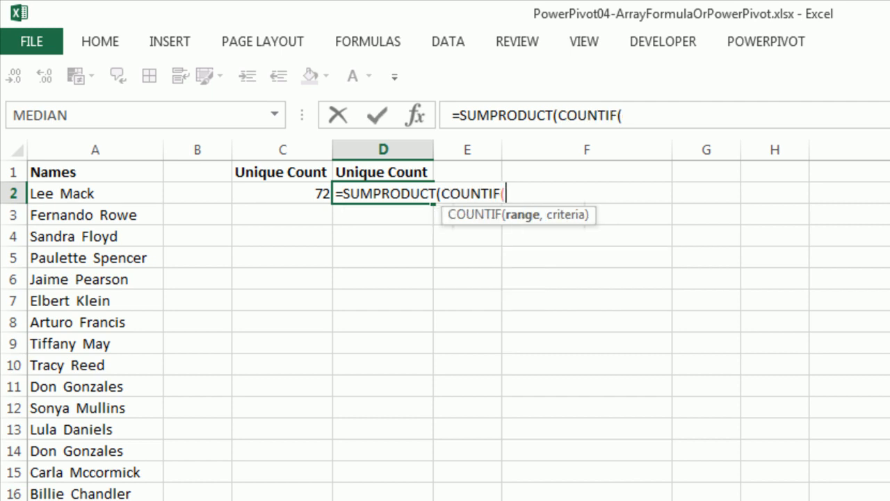
pyautogui.click(94, 192)
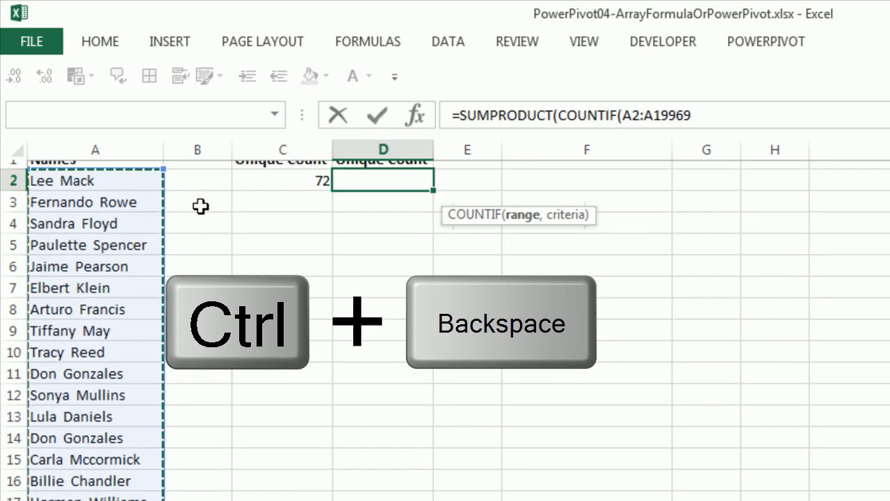
pyautogui.write(',')
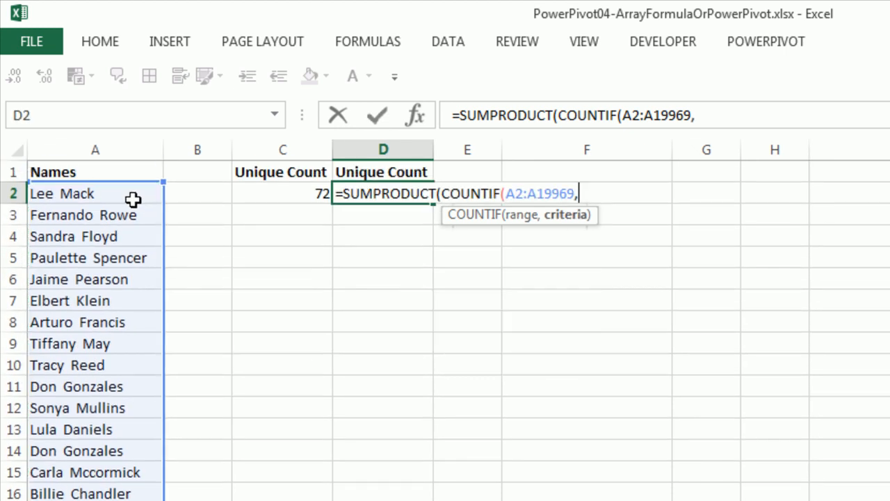
pyautogui.click(95, 193)
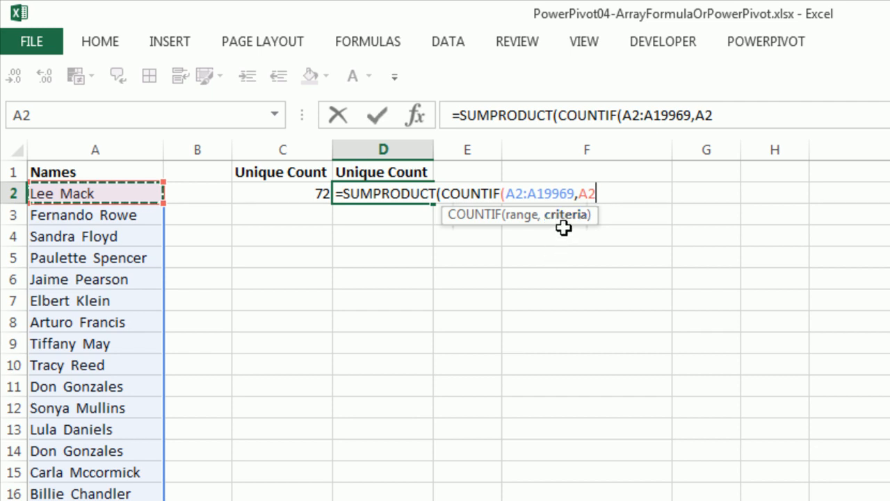
pyautogui.moveTo(104, 206)
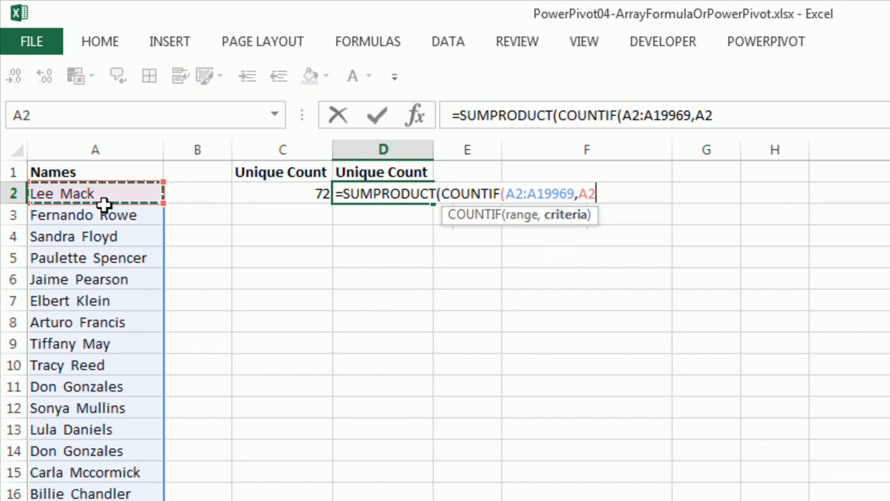
pyautogui.press('ctrl+backspace')
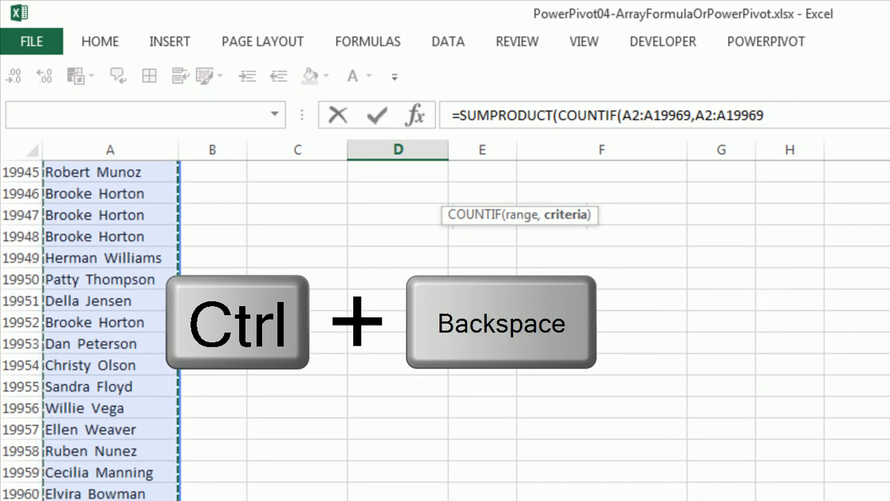
pyautogui.press('ctrl+backspace')
pyautogui.write('))')
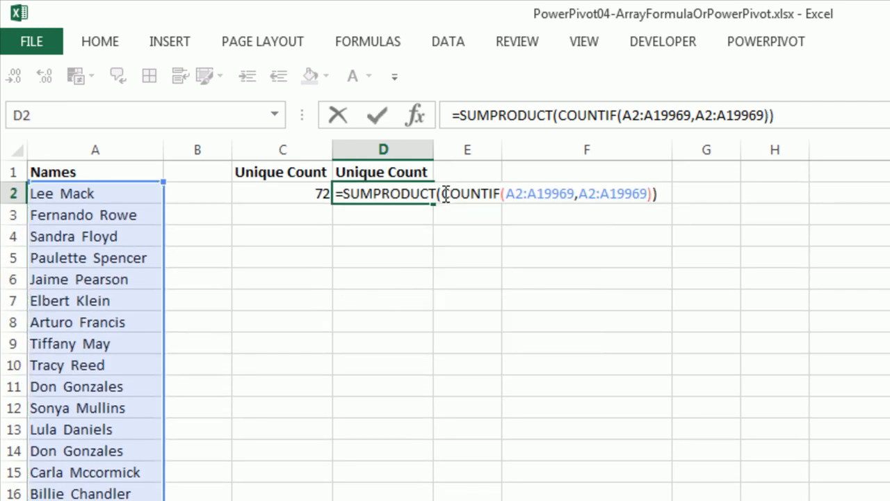
pyautogui.write('1/')
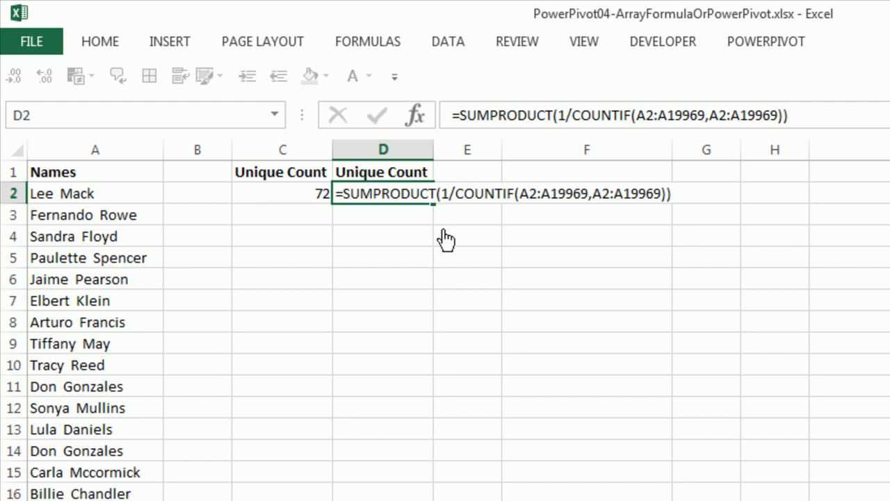
pyautogui.moveTo(601, 263)
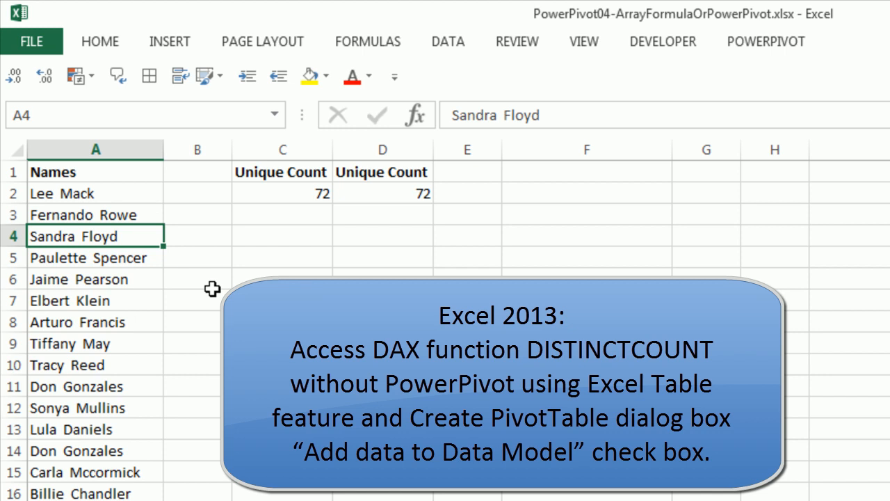
pyautogui.moveTo(672, 83)
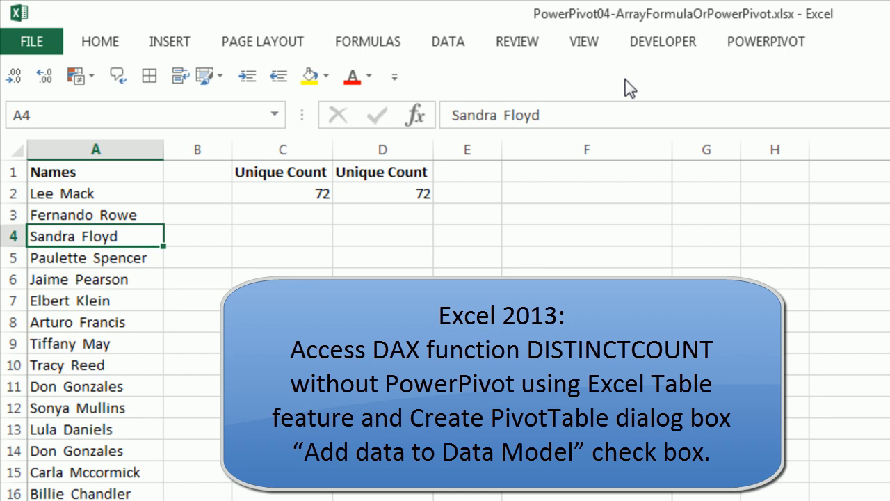
pyautogui.moveTo(86, 306)
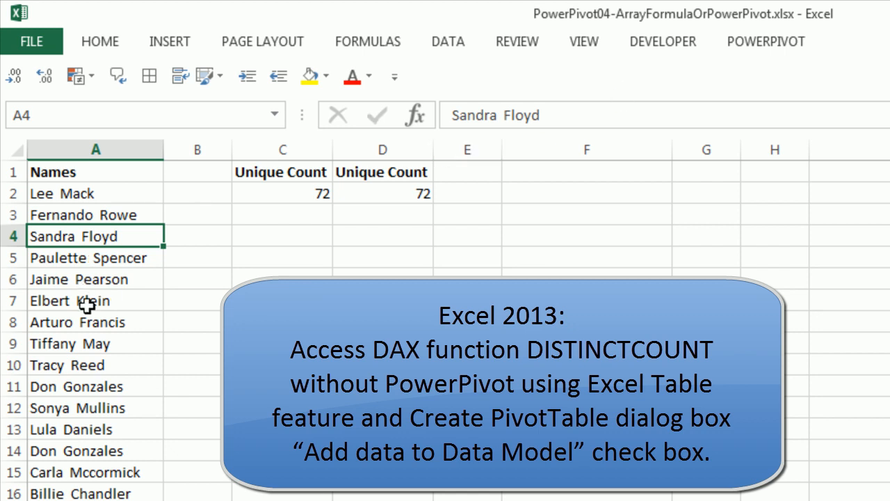
pyautogui.moveTo(756, 97)
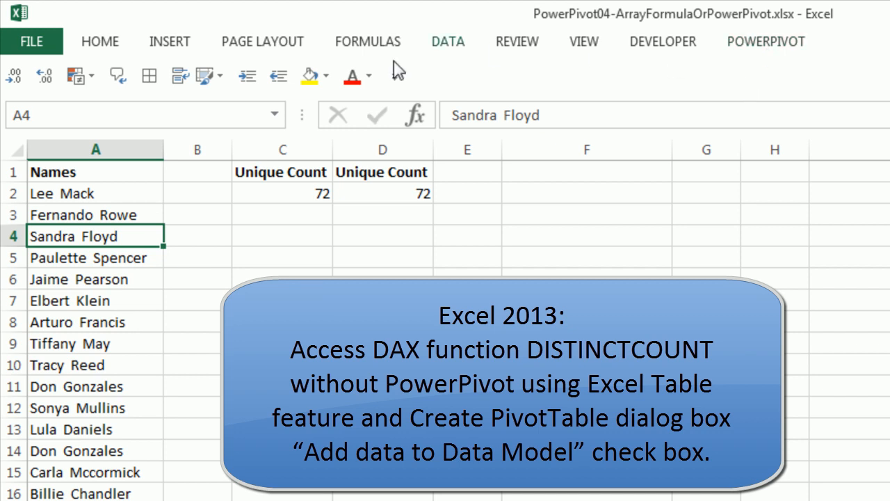
pyautogui.moveTo(355, 128)
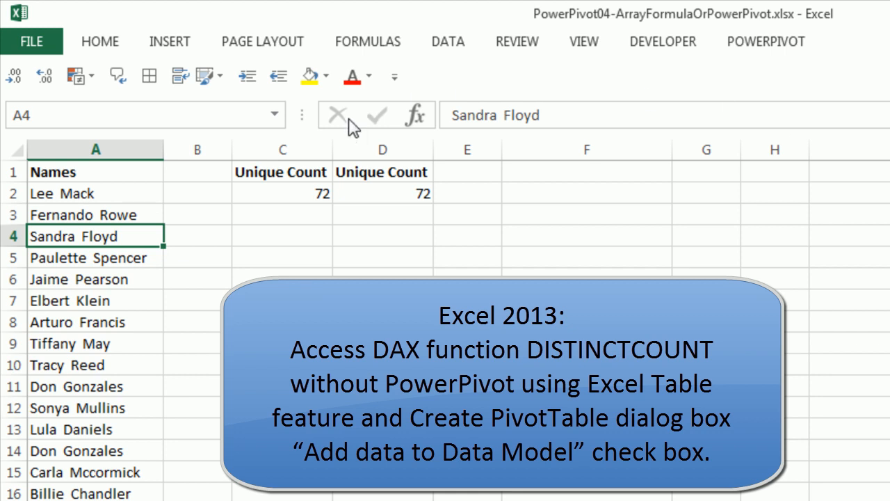
pyautogui.moveTo(94, 236)
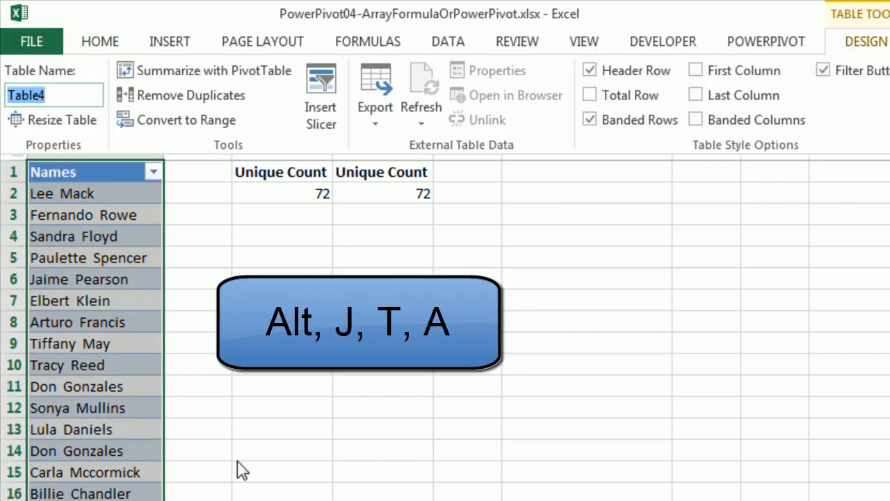
# Name the new table ListOfNames and select a cell inside it.
pyautogui.write('ListOfNames')
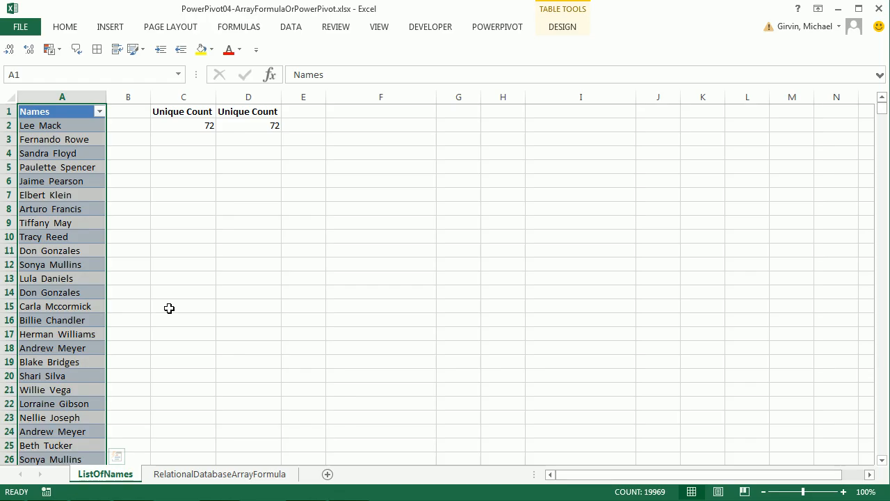
pyautogui.click(61, 167)
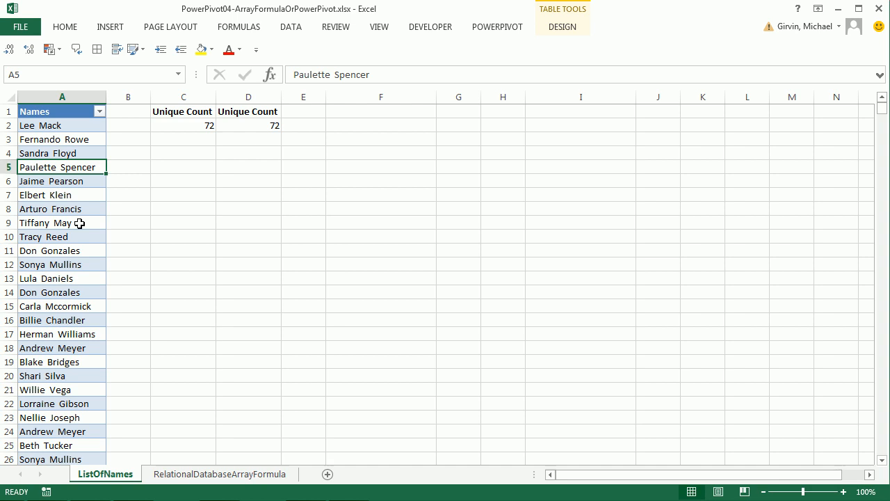
pyautogui.click(108, 26)
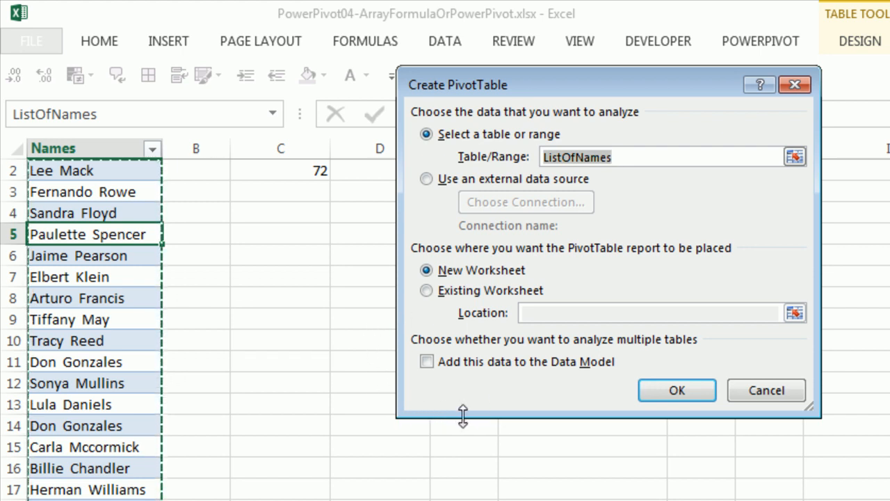
# Create the PivotTable with 'Add this data to the Data Model' ticked.
pyautogui.click(426, 361)
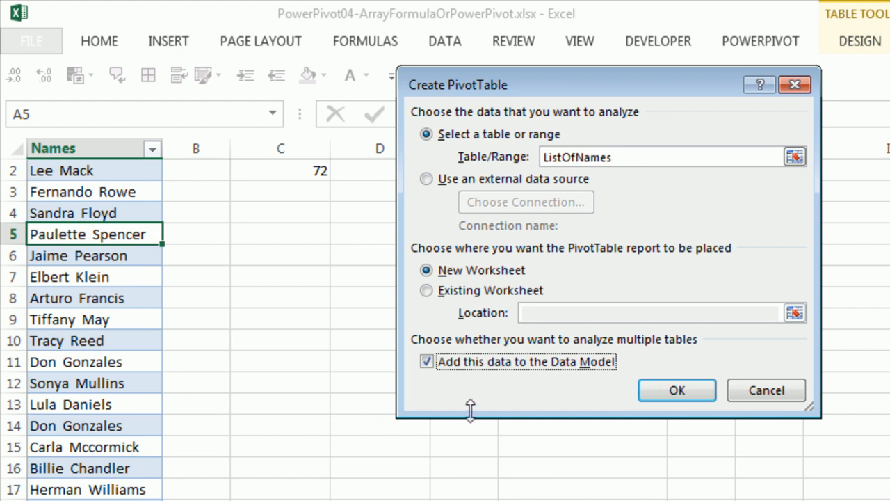
pyautogui.moveTo(612, 375)
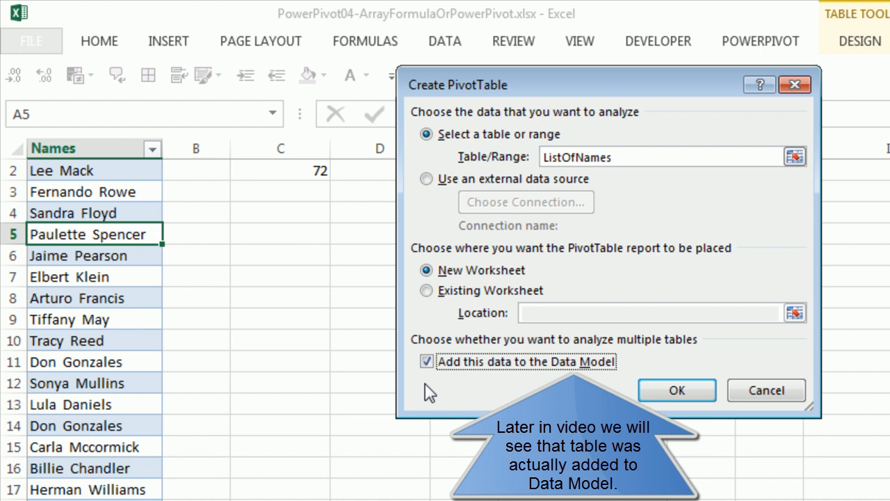
pyautogui.click(676, 389)
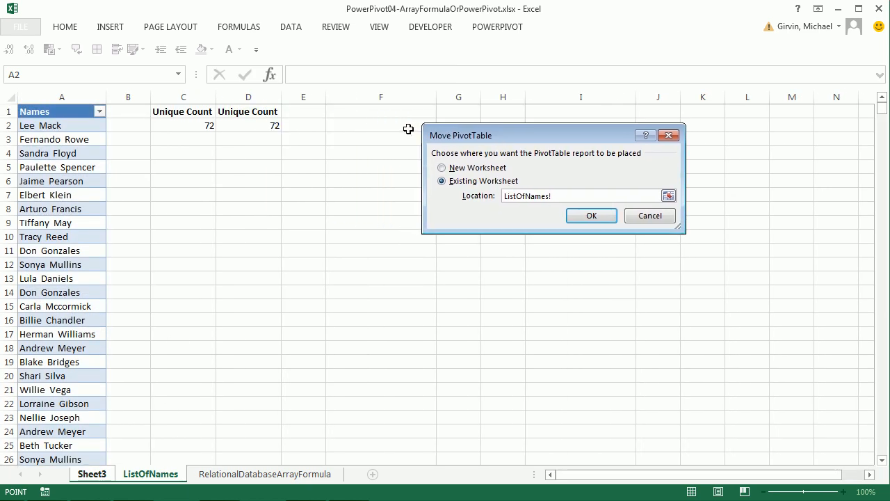
# Move the PivotTable onto the ListOfNames sheet and add Names as Count of Names showing 19968.
pyautogui.click(589, 215)
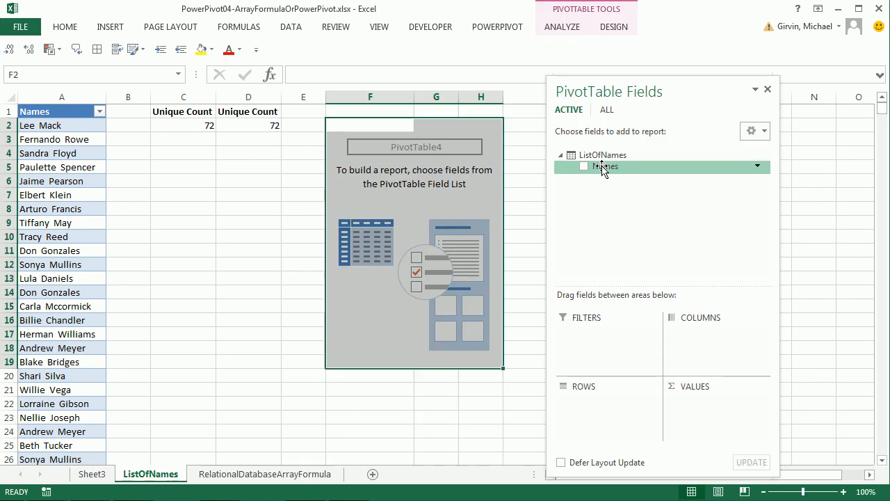
pyautogui.click(584, 167)
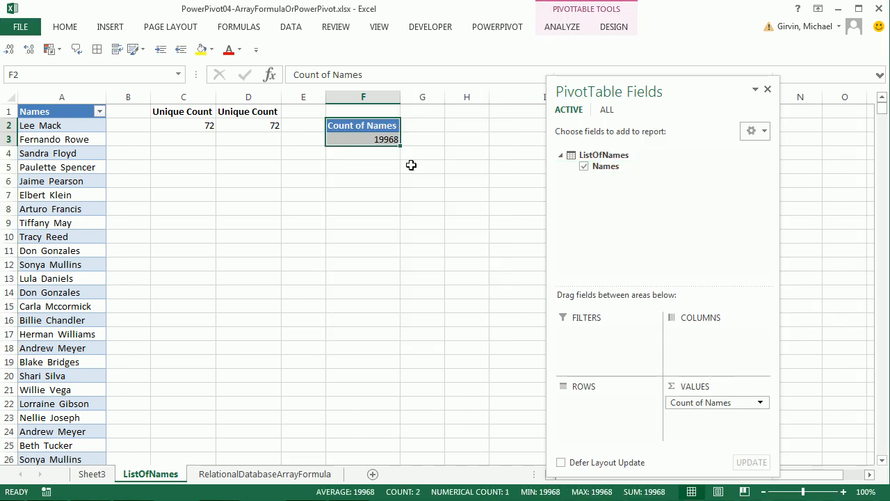
pyautogui.moveTo(387, 139)
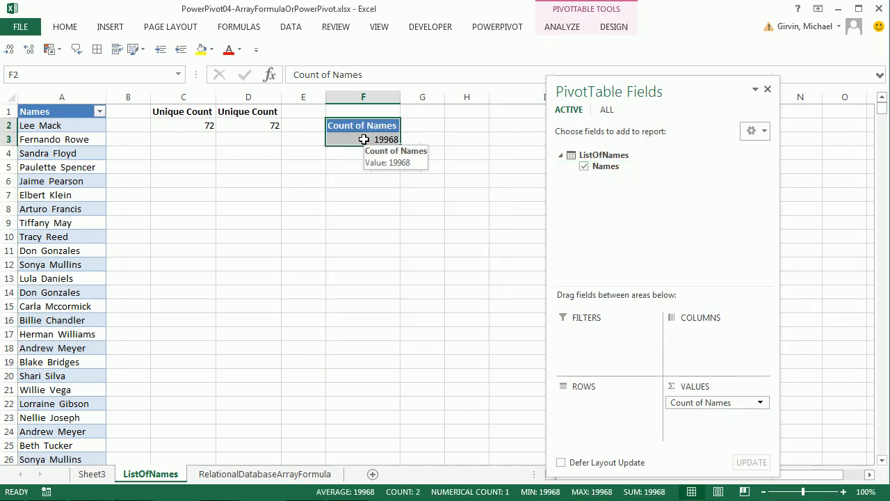
pyautogui.click(361, 139)
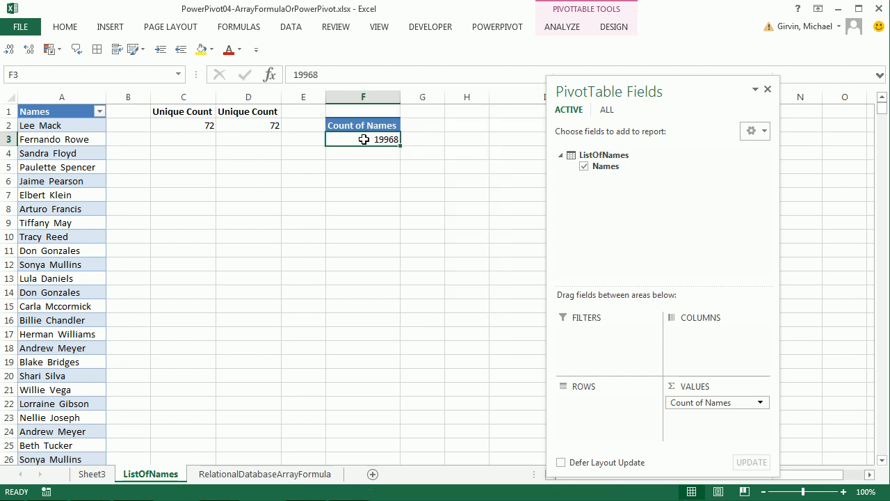
# Summarize the Names value as Distinct Count so the PivotTable returns 72.
pyautogui.rightClick(362, 139)
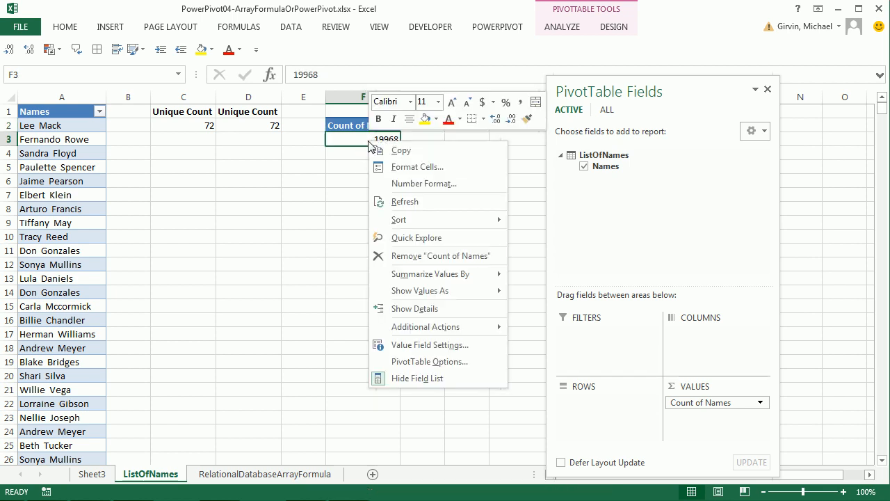
pyautogui.moveTo(430, 273)
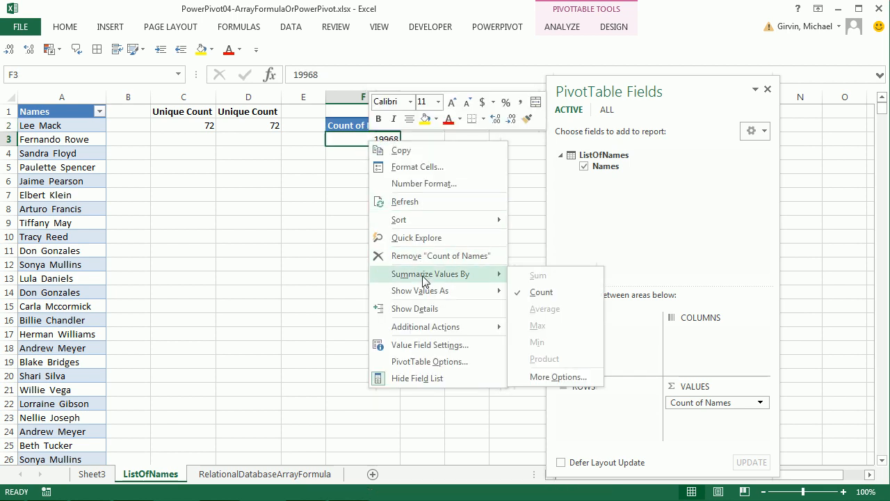
pyautogui.click(428, 345)
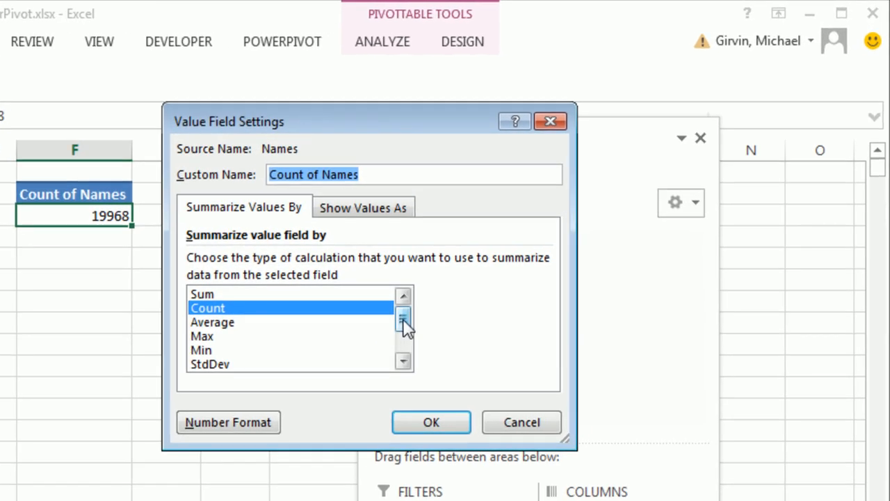
pyautogui.click(403, 317)
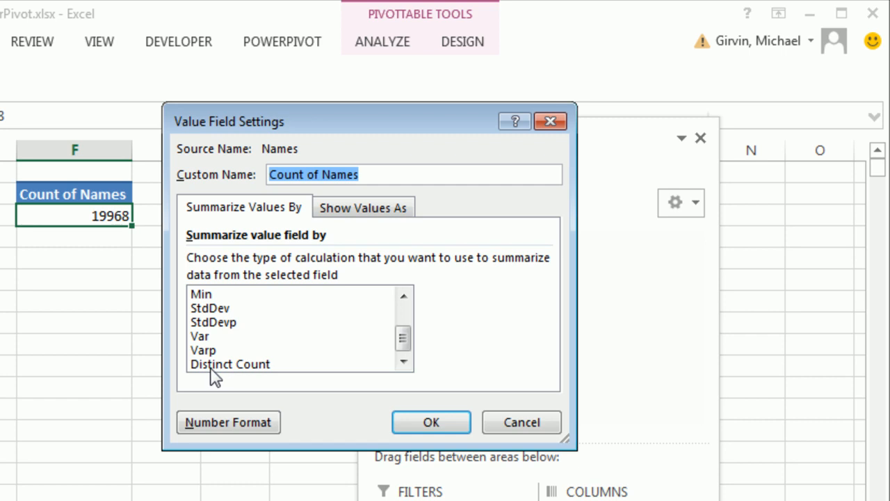
pyautogui.click(431, 423)
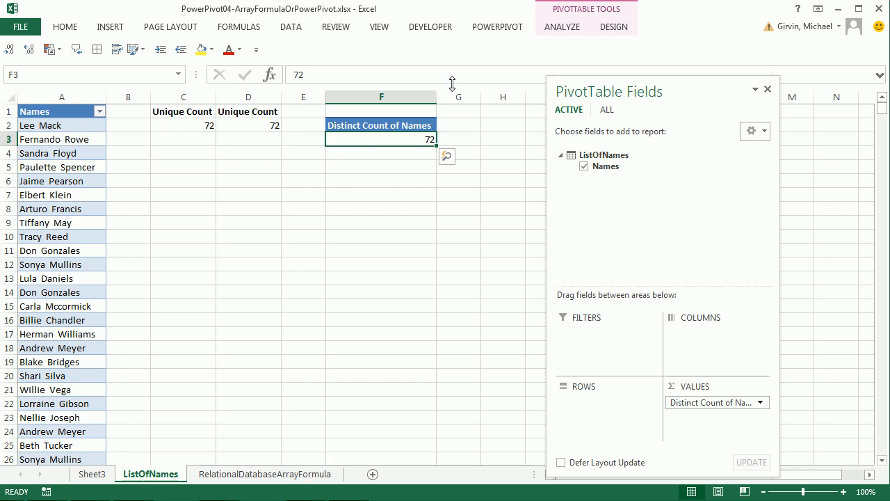
pyautogui.click(498, 26)
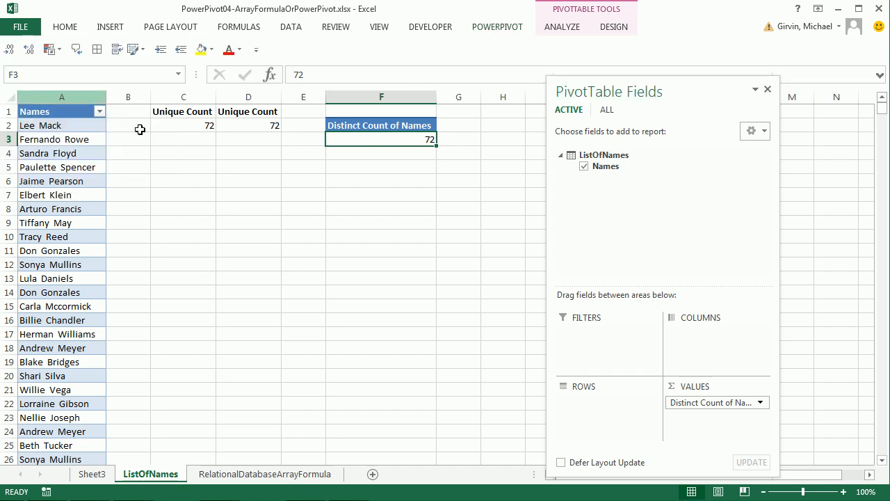
# Open the PowerPivot window to view the ListOfNames table's 19,968 records in the Data Model.
pyautogui.click(496, 27)
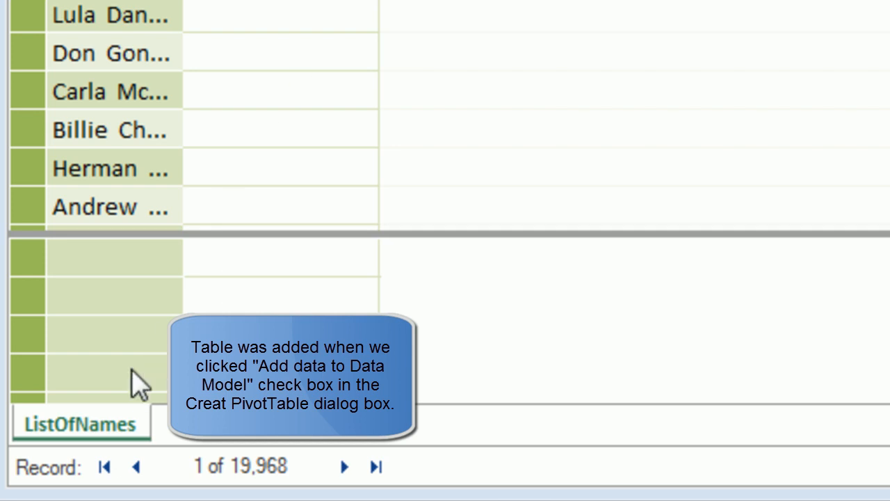
pyautogui.moveTo(284, 139)
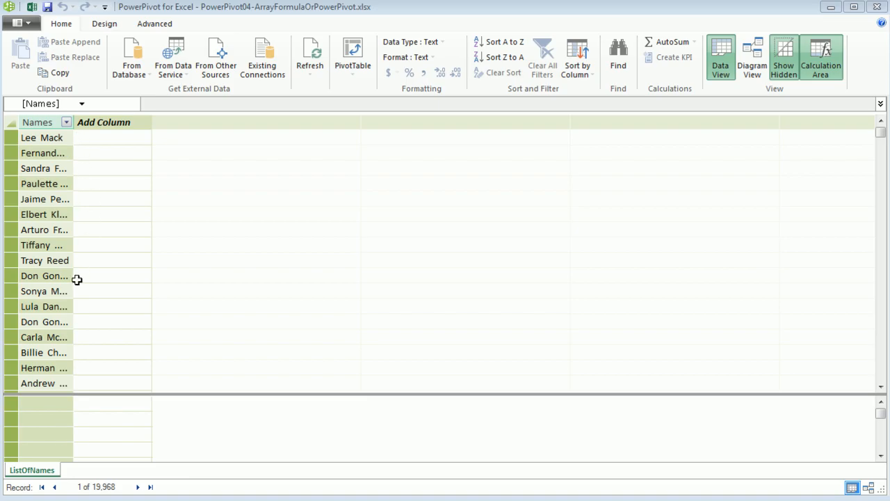
pyautogui.moveTo(59, 437)
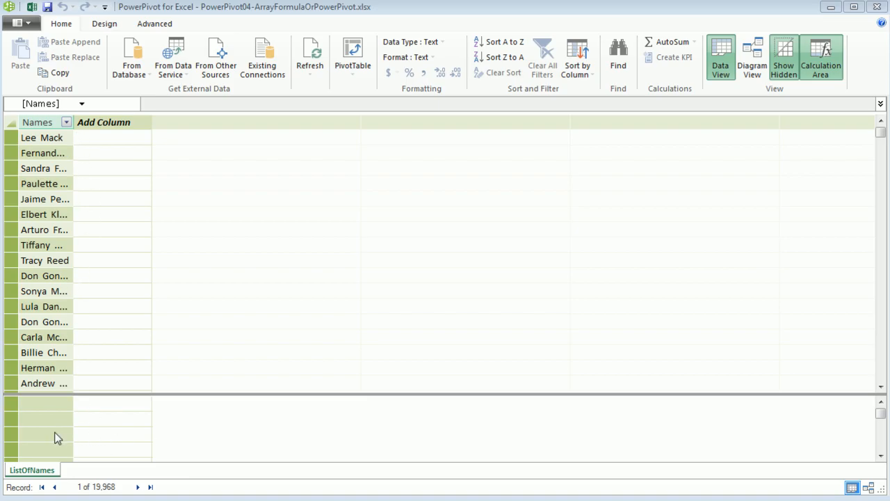
pyautogui.moveTo(59, 434)
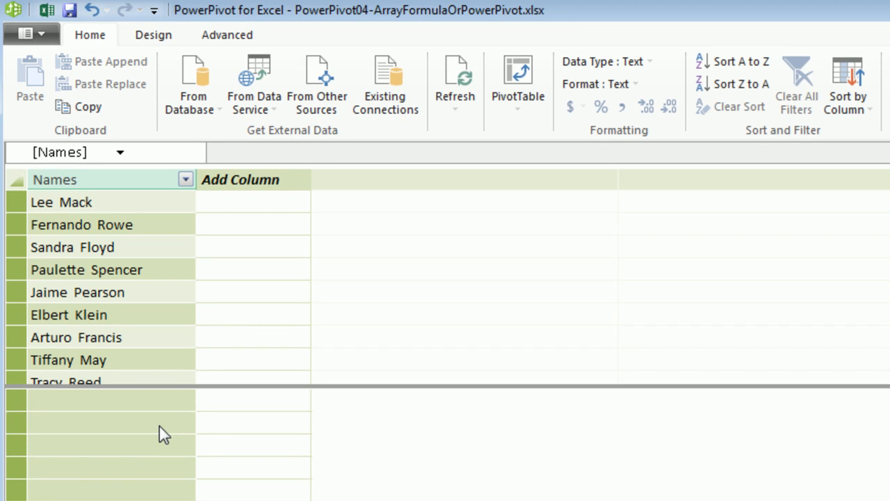
pyautogui.moveTo(109, 434)
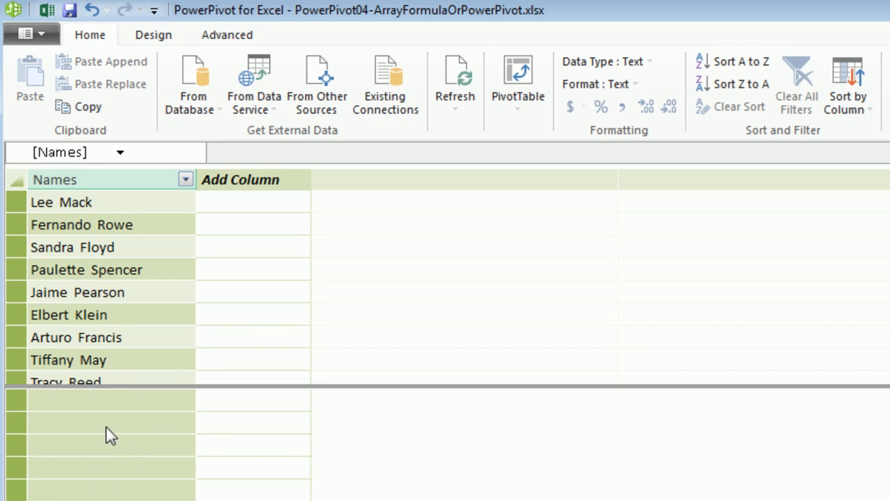
# Start a measure 'UniqueList:=' in the calculation area below the ListOfNames table.
pyautogui.click(111, 423)
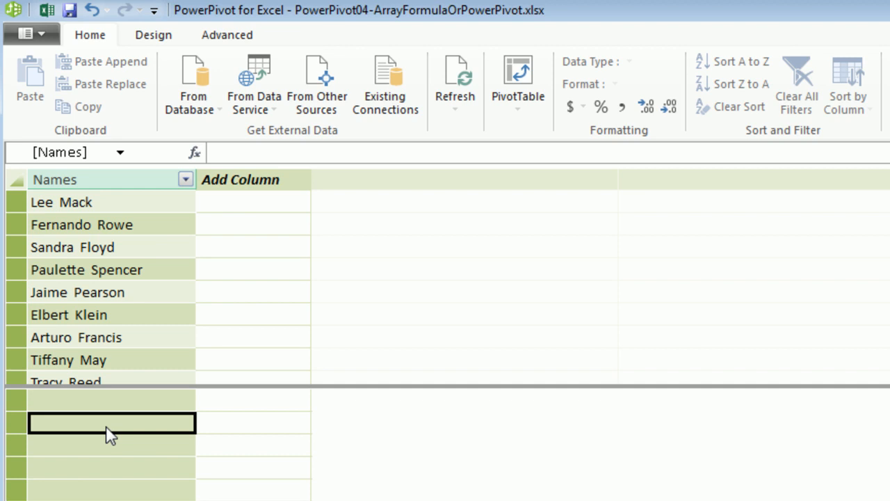
pyautogui.moveTo(299, 235)
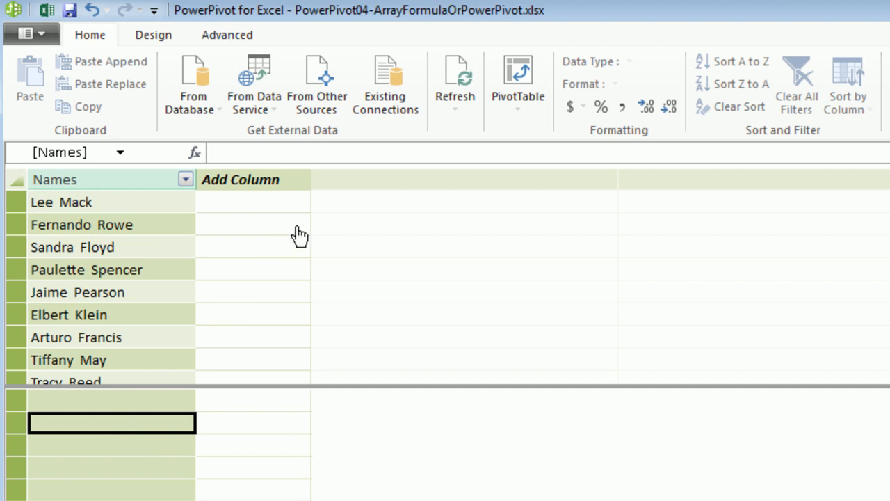
pyautogui.moveTo(153, 361)
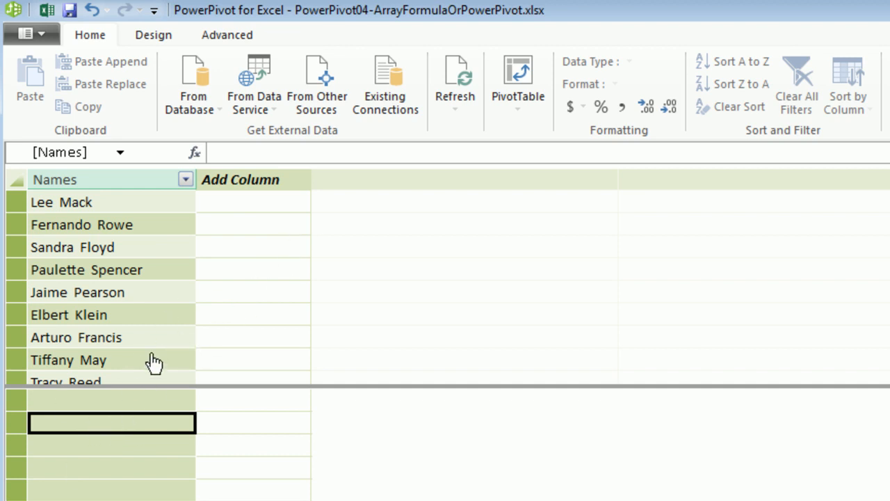
pyautogui.moveTo(108, 442)
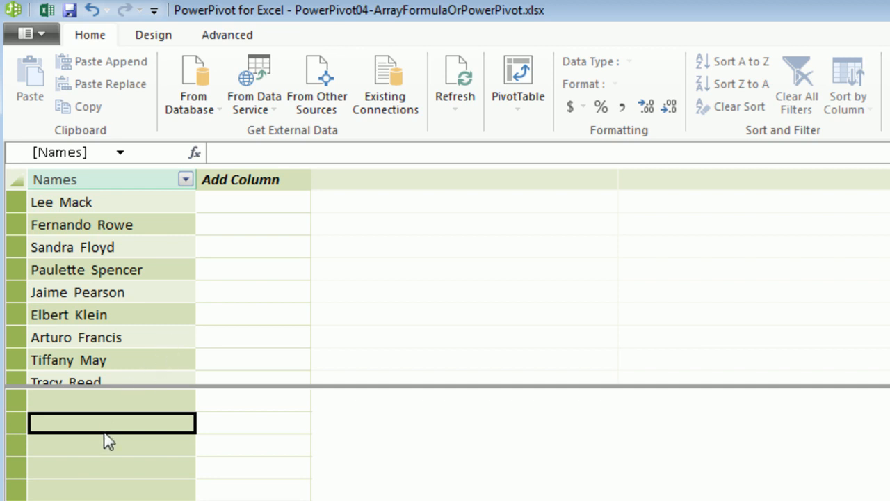
pyautogui.moveTo(296, 167)
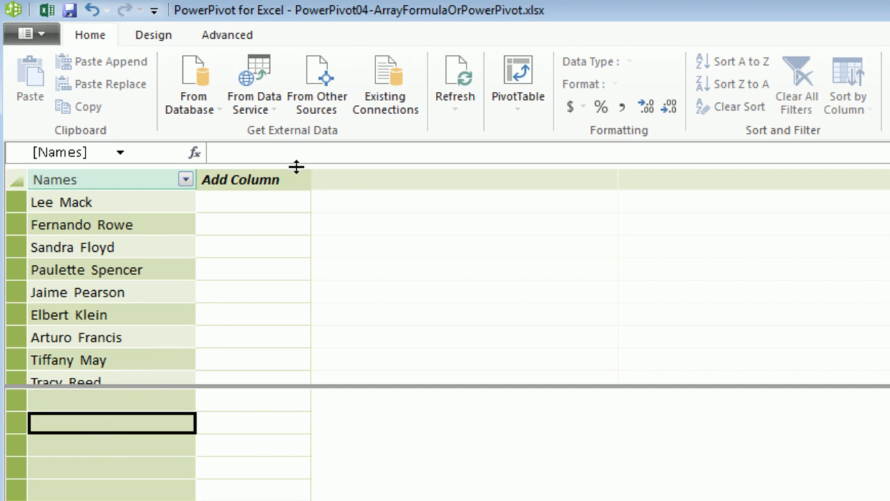
pyautogui.moveTo(108, 498)
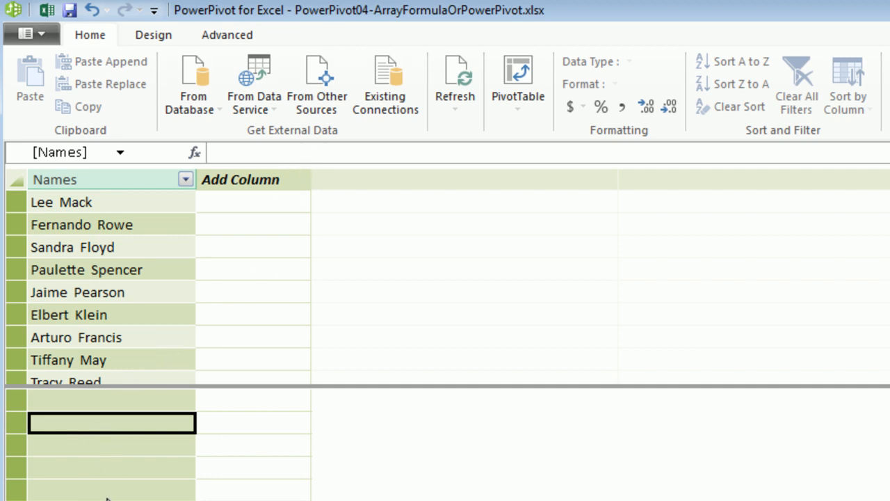
pyautogui.write('UniqueList')
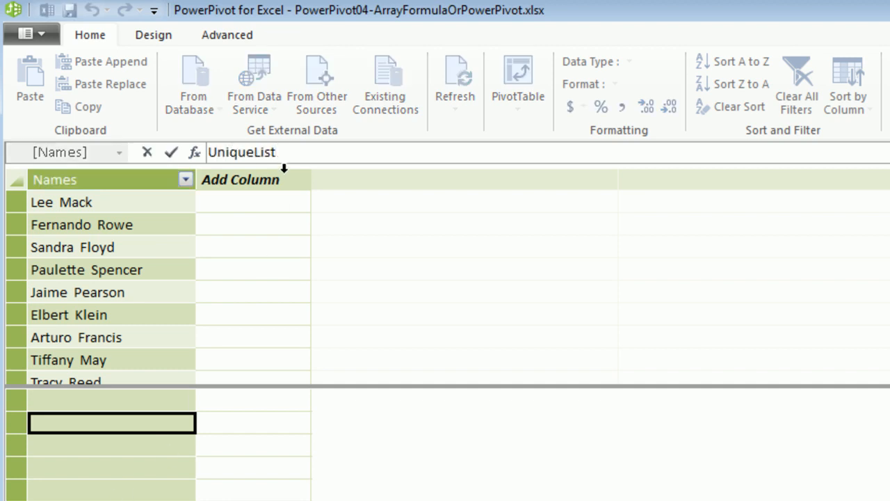
pyautogui.moveTo(271, 295)
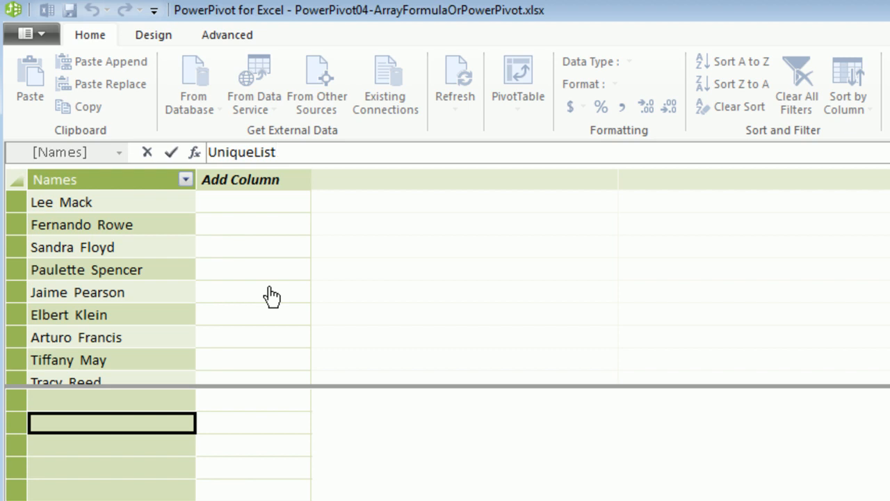
pyautogui.write(':=')
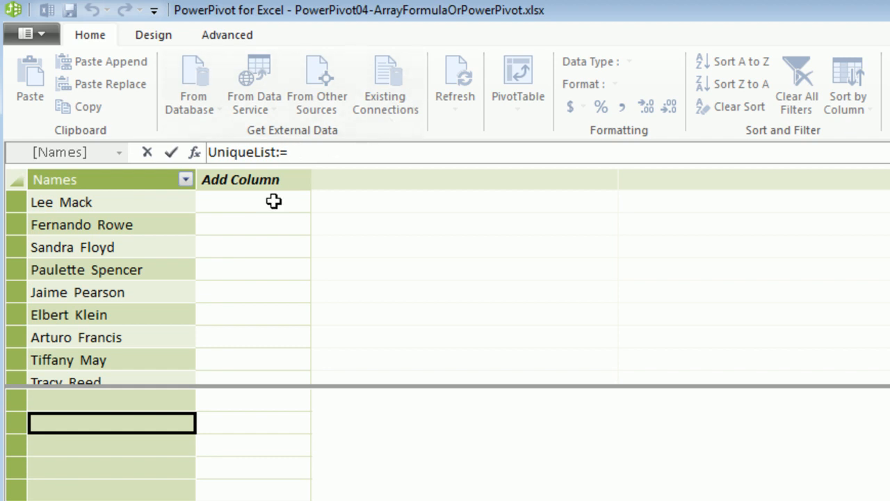
pyautogui.moveTo(292, 210)
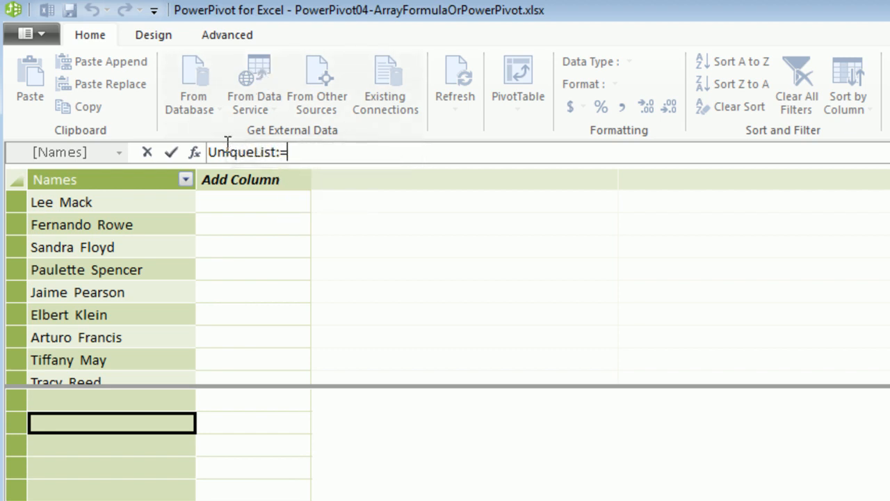
pyautogui.moveTo(702, 172)
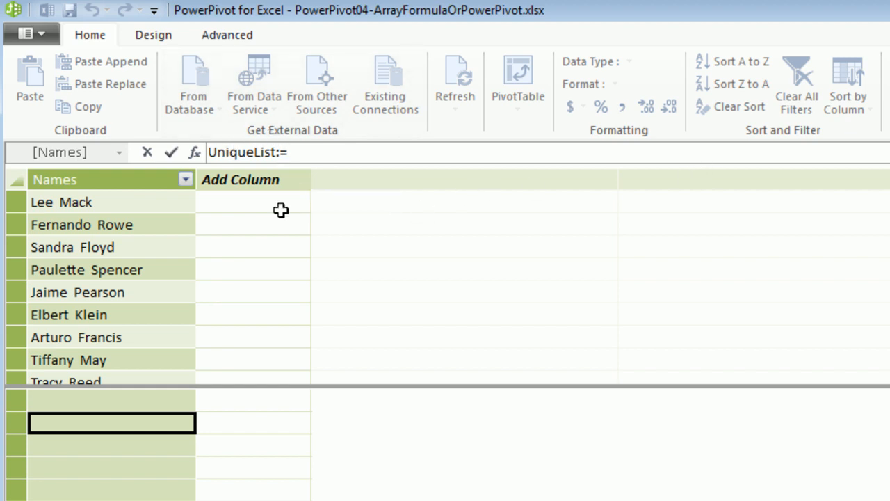
# Complete UniqueList as =DISTINCTCOUNT(ListOfNames[Names]), returning 72.
pyautogui.write('di')
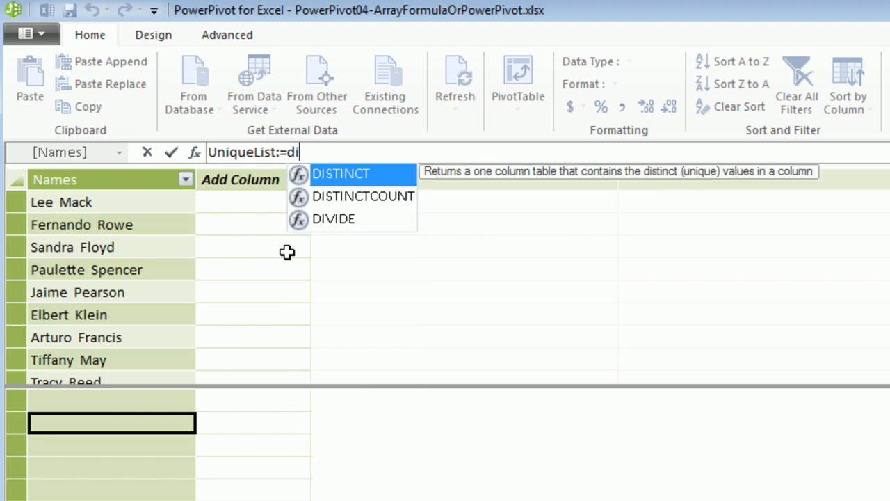
pyautogui.press('Down')
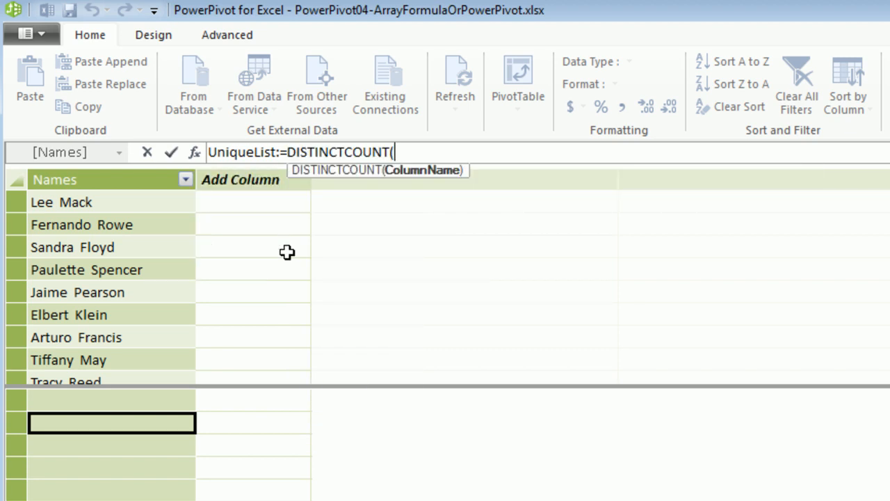
pyautogui.write('l')
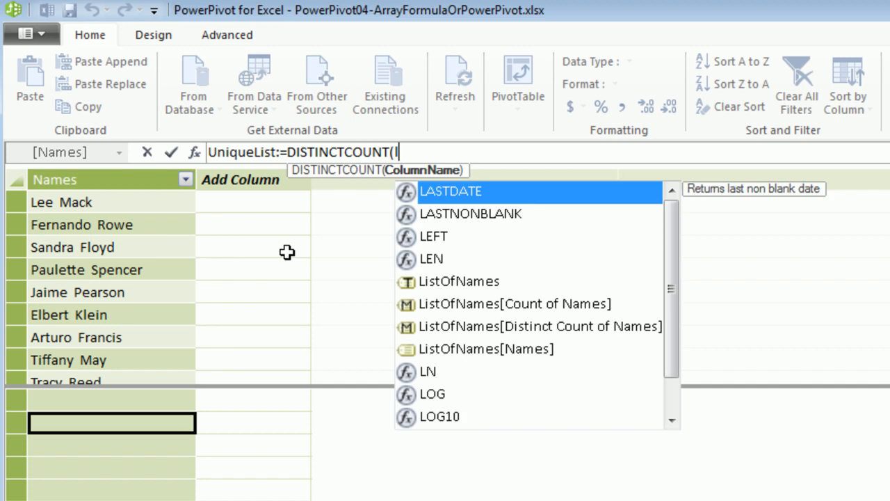
pyautogui.write('i')
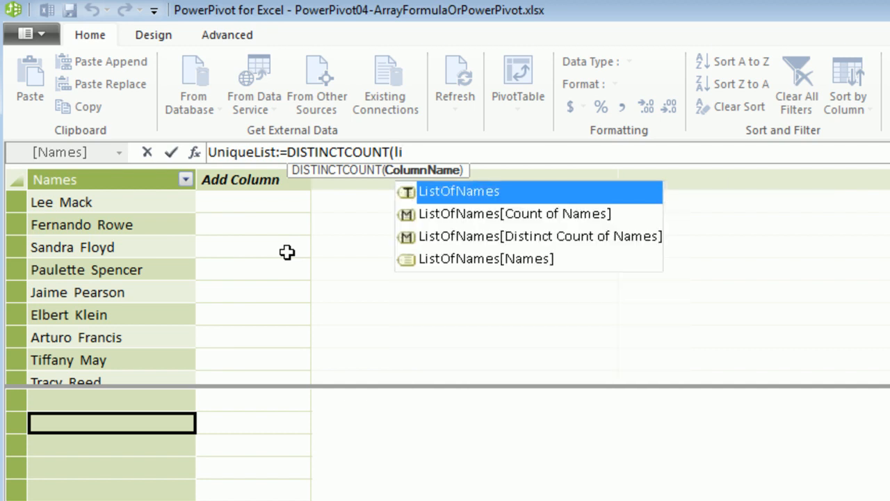
pyautogui.press('Down')
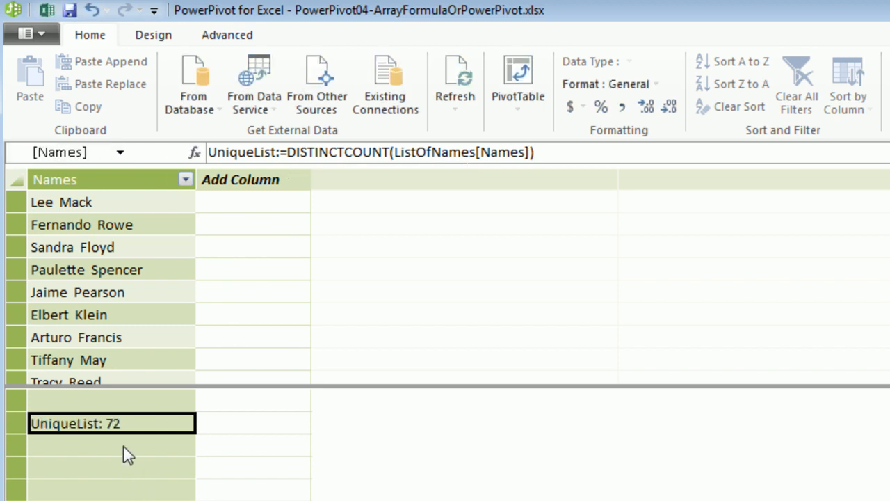
pyautogui.moveTo(132, 443)
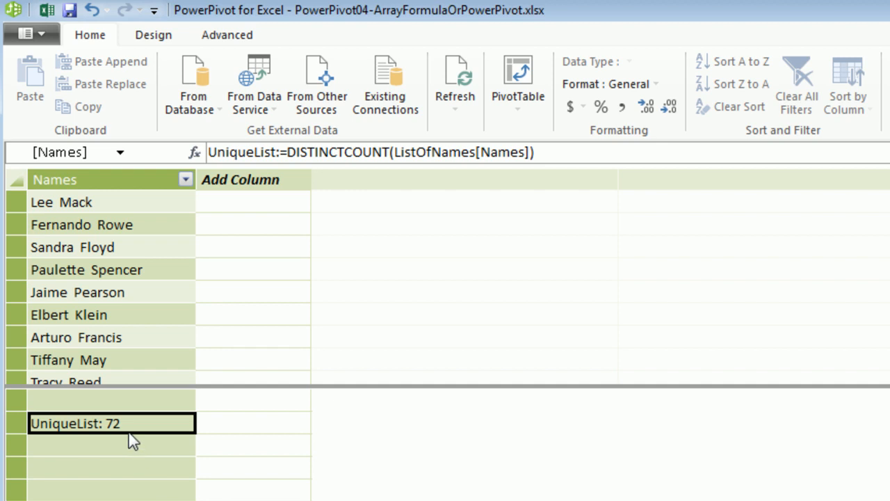
pyautogui.moveTo(79, 255)
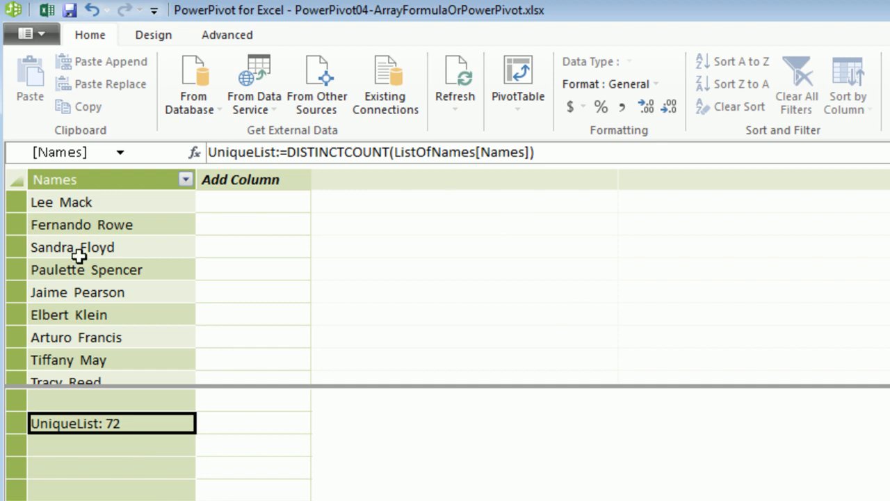
pyautogui.moveTo(172, 446)
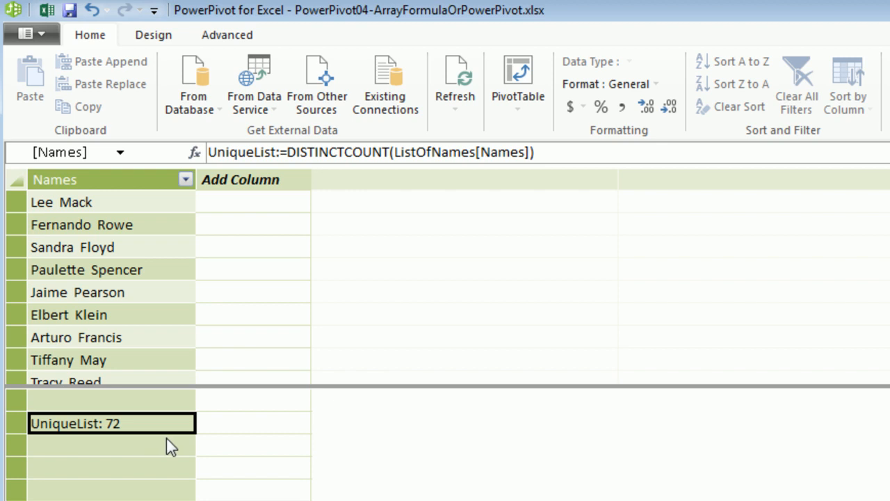
pyautogui.moveTo(180, 451)
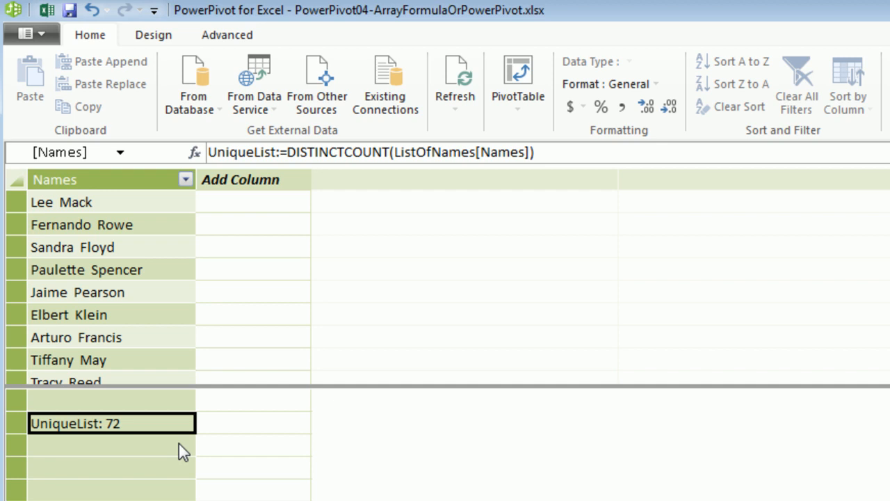
pyautogui.moveTo(260, 238)
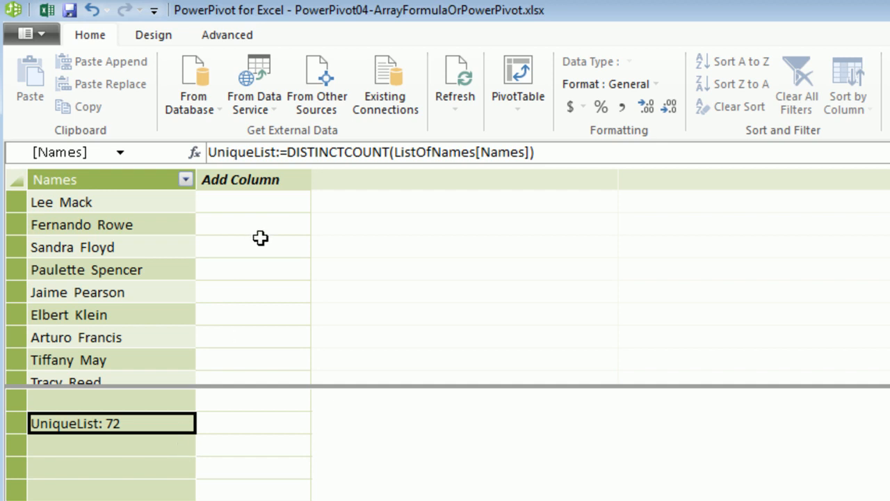
pyautogui.moveTo(265, 261)
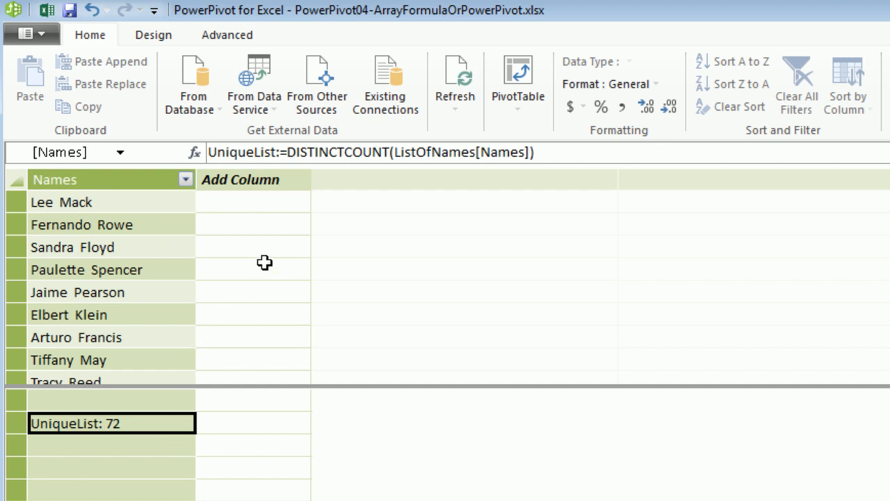
pyautogui.moveTo(186, 329)
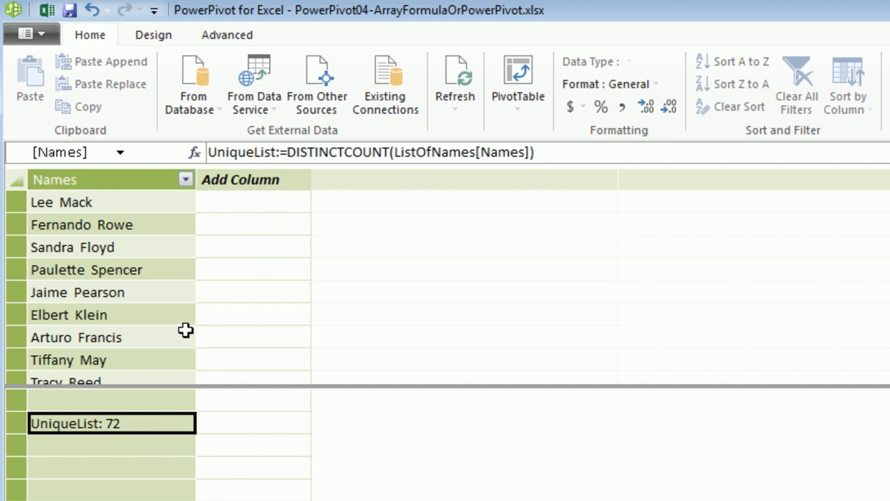
pyautogui.moveTo(136, 420)
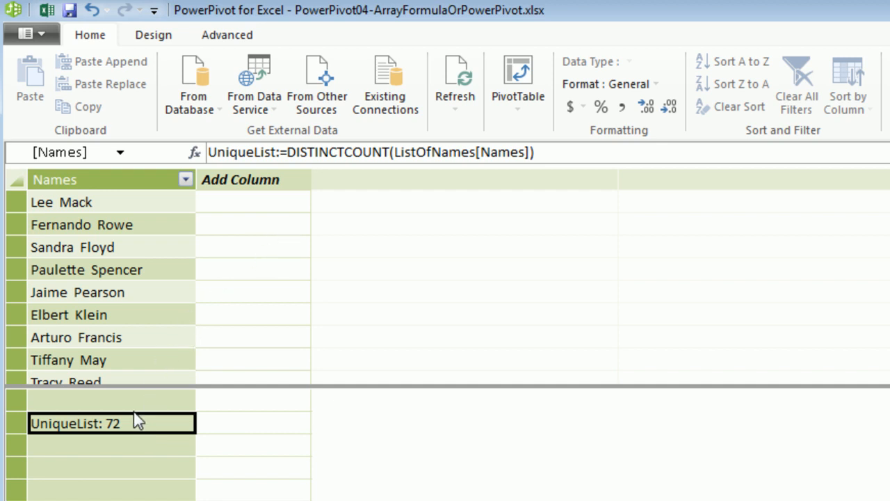
pyautogui.moveTo(146, 429)
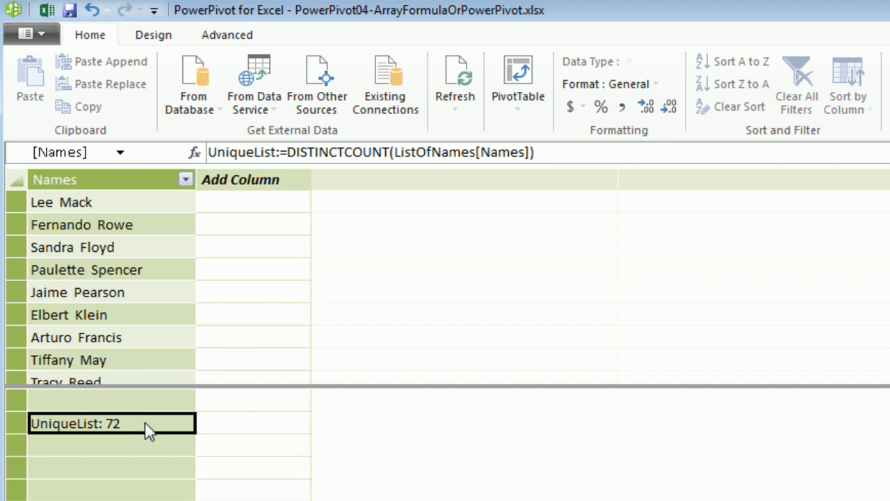
pyautogui.moveTo(209, 354)
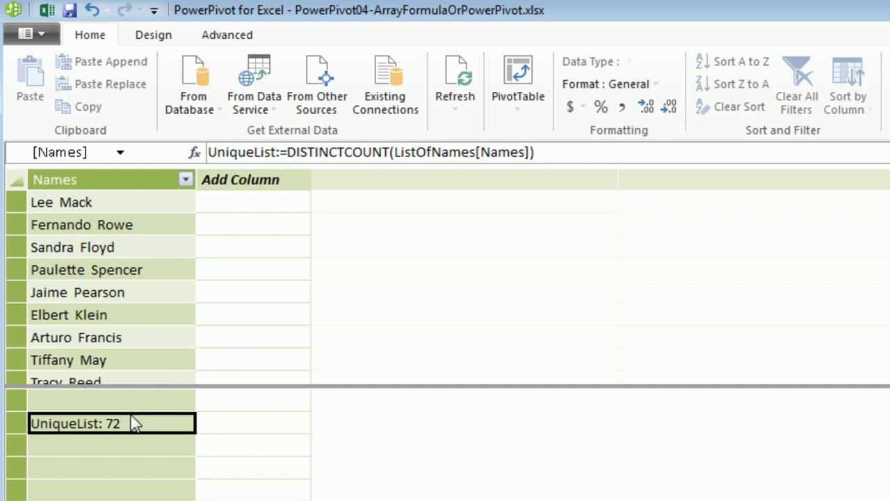
pyautogui.moveTo(103, 436)
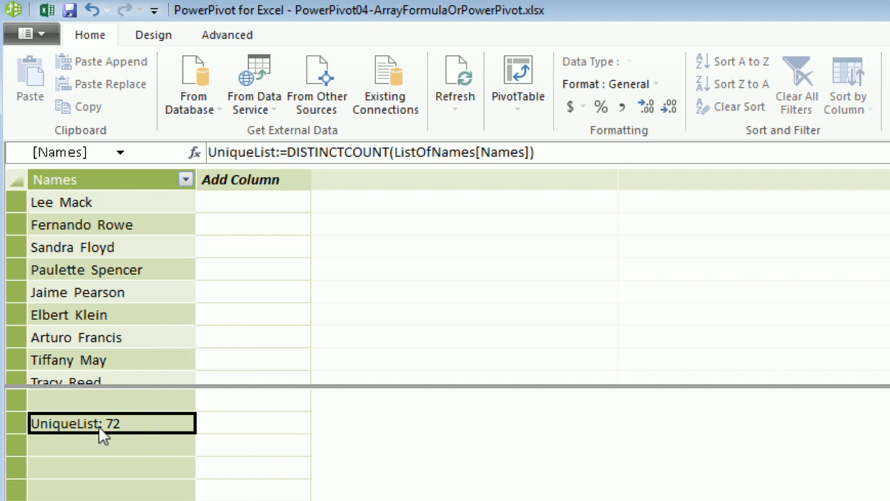
pyautogui.moveTo(92, 442)
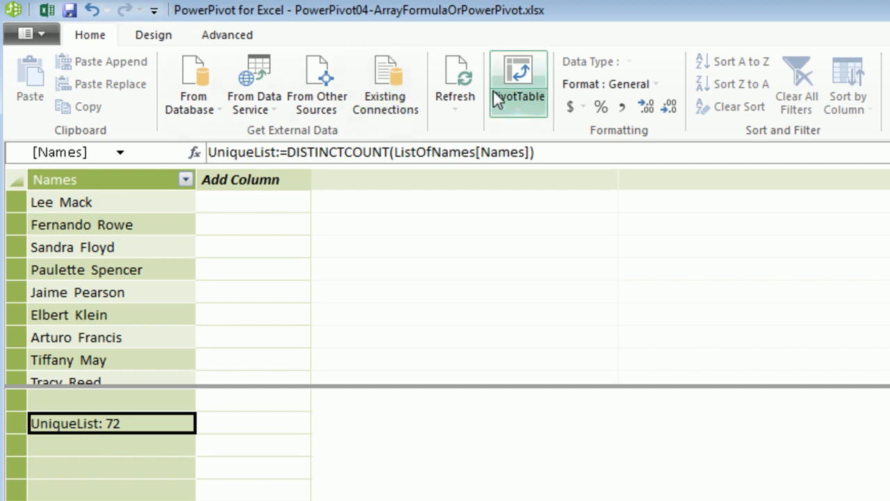
# Create an empty Data Model PivotTable on the existing worksheet at cell F8.
pyautogui.click(517, 84)
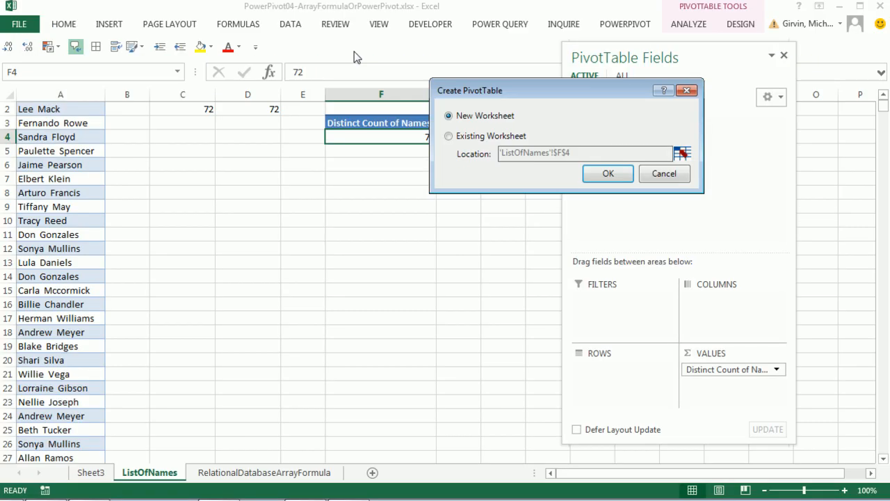
pyautogui.click(448, 136)
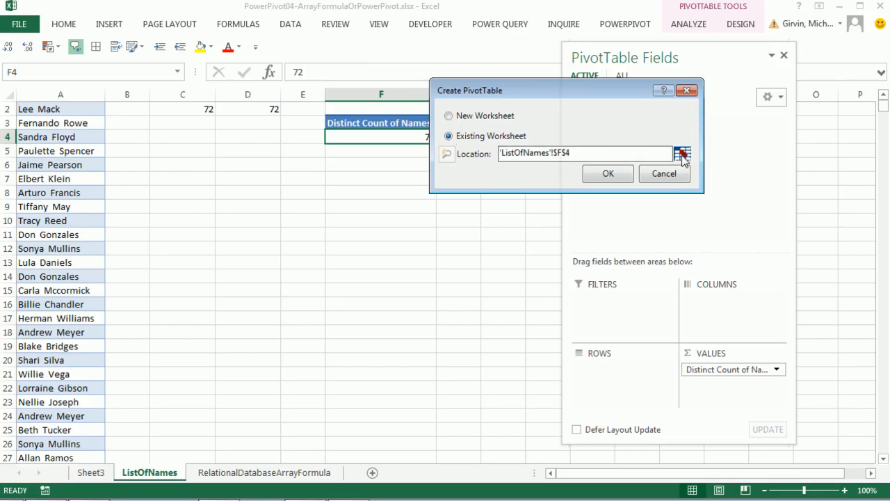
pyautogui.click(681, 153)
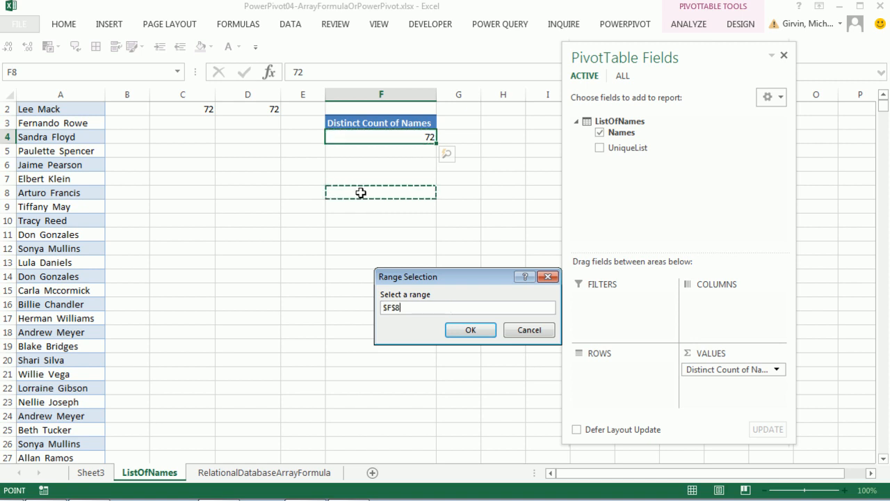
pyautogui.click(470, 330)
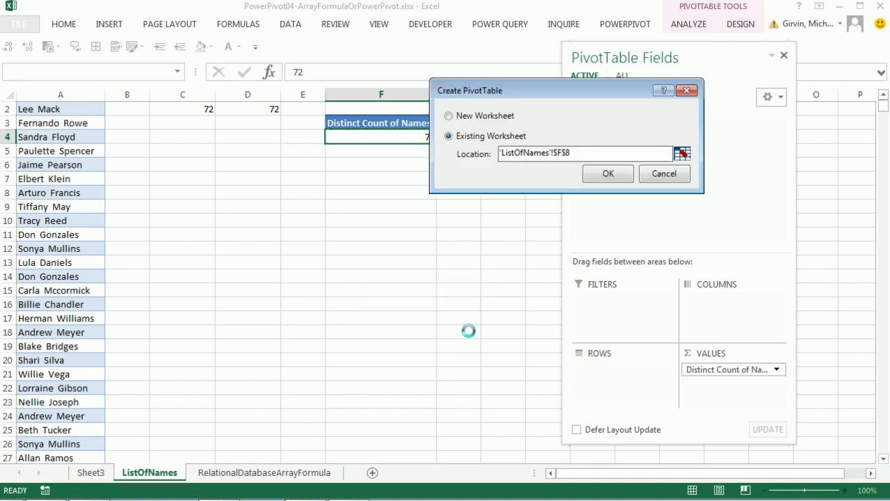
pyautogui.click(606, 172)
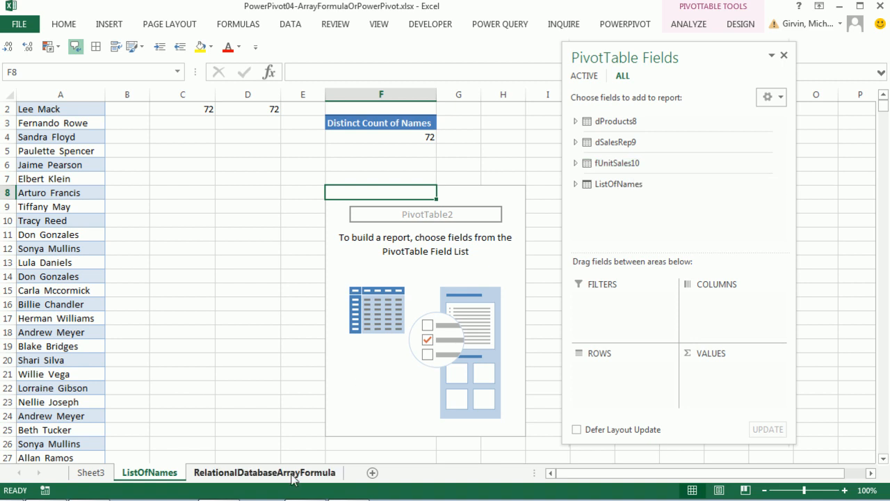
# Add the UniqueList measure to VALUES showing 72, and widen column F to fit.
pyautogui.click(264, 473)
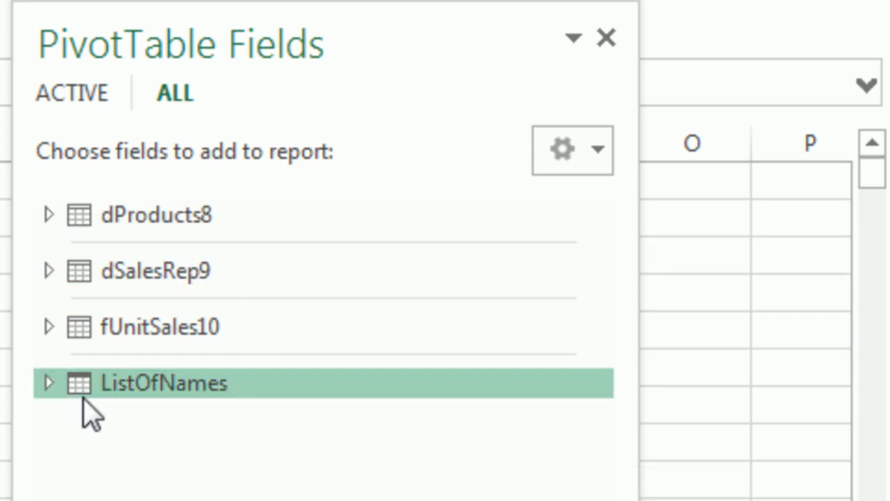
pyautogui.moveTo(128, 401)
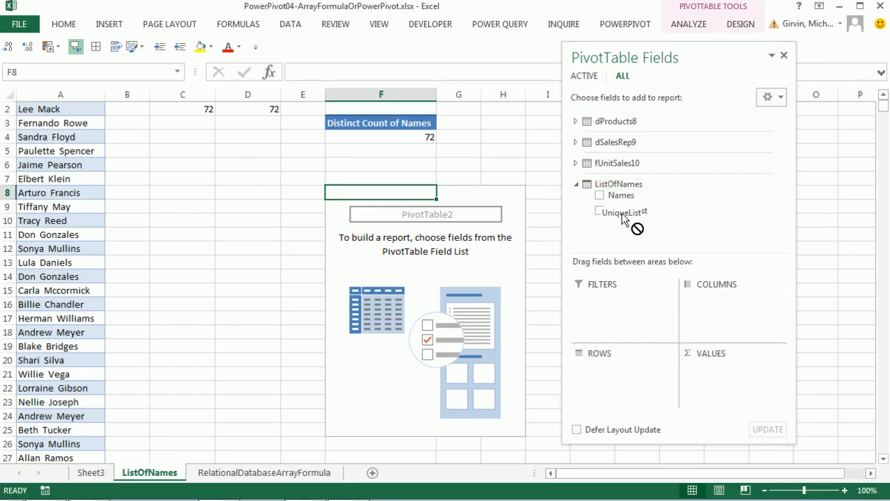
pyautogui.moveTo(637, 221)
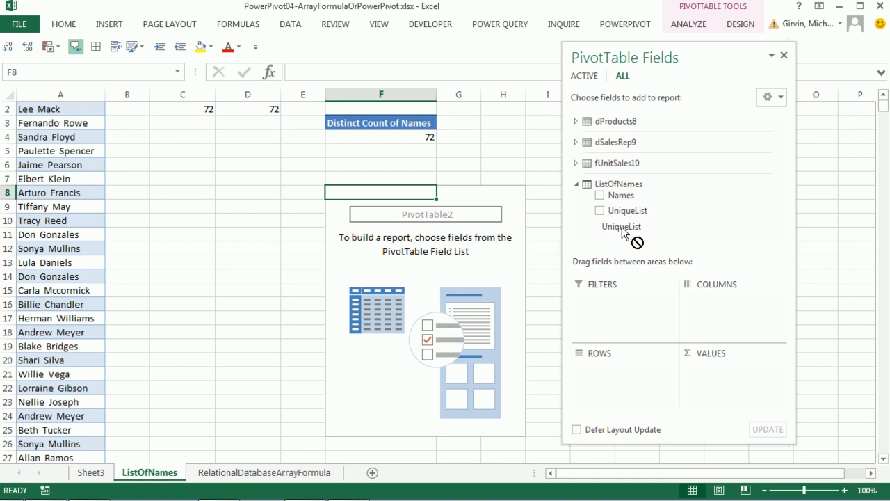
pyautogui.moveTo(620, 226); pyautogui.dragTo(707, 361)
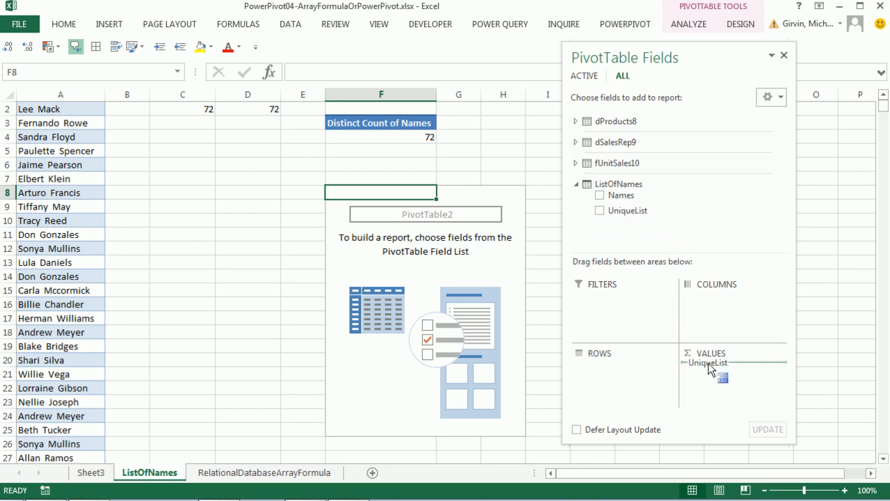
pyautogui.click(599, 210)
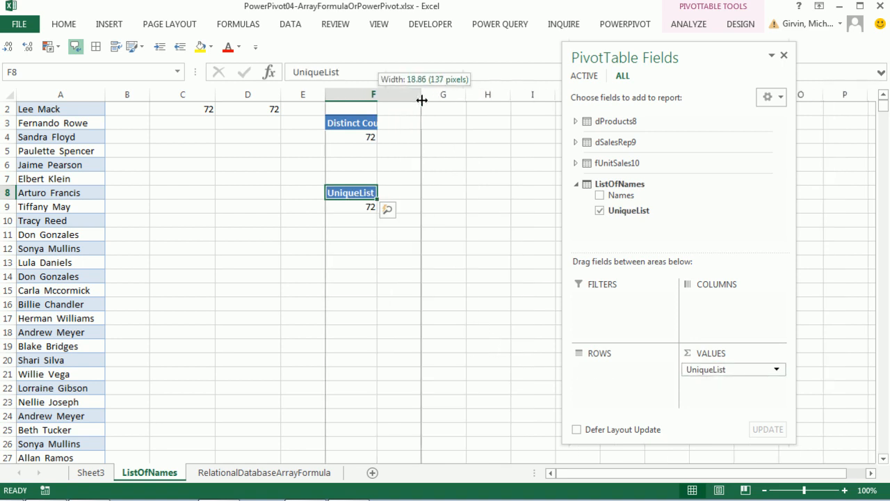
pyautogui.moveTo(420, 95); pyautogui.dragTo(428, 95)
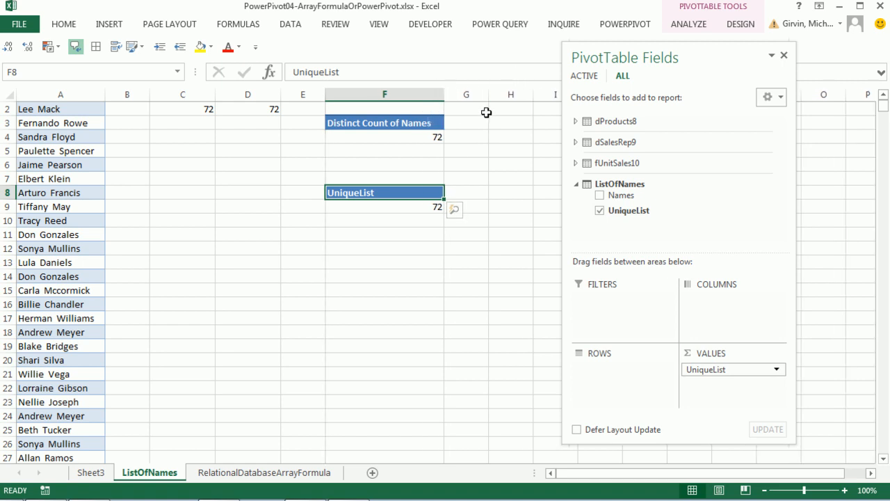
pyautogui.click(599, 132)
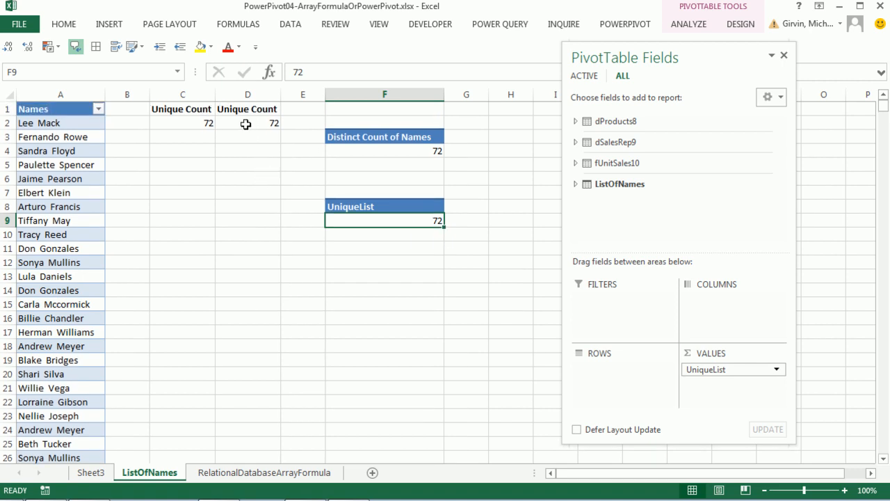
# Inspect the unique-count array formula in C2, then show the RelationalDatabaseArrayFormula sheet's regional revenue totals.
pyautogui.doubleClick(247, 122)
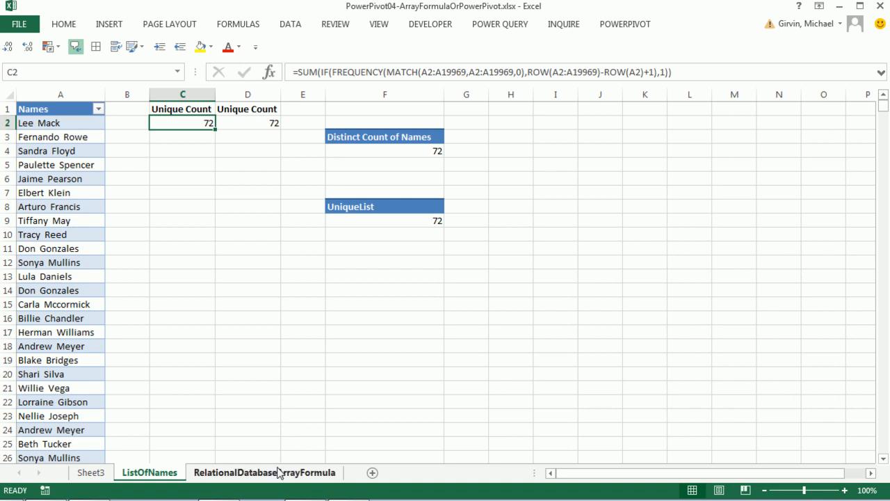
pyautogui.click(264, 472)
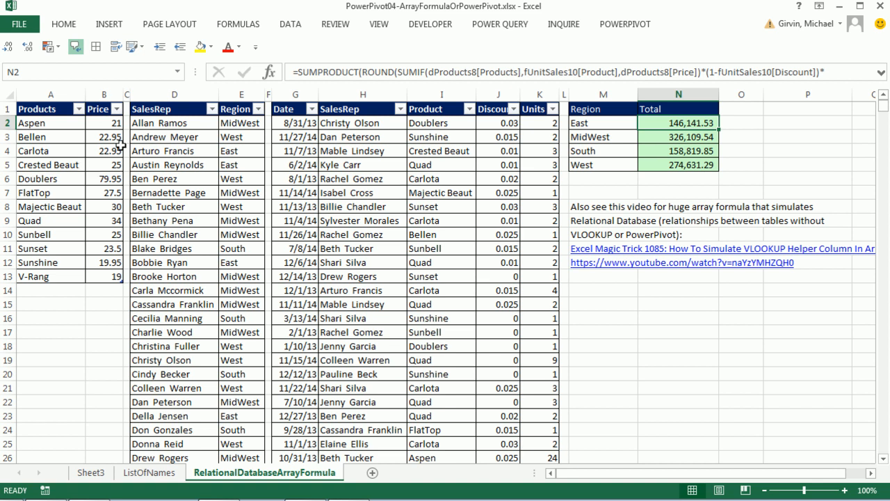
pyautogui.click(174, 94)
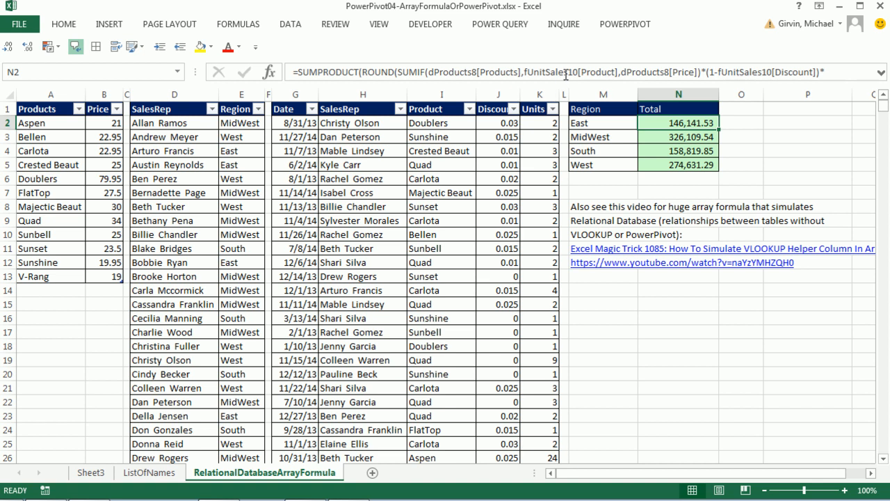
pyautogui.moveTo(563, 144)
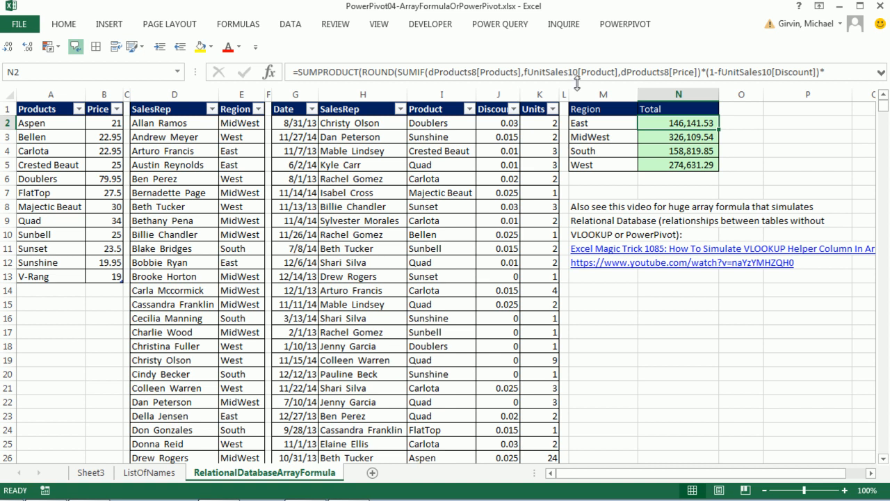
pyautogui.moveTo(335, 24)
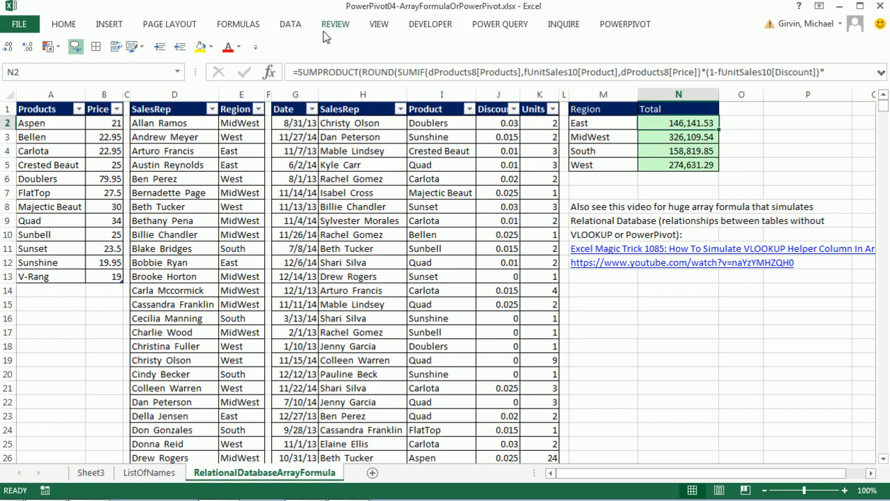
pyautogui.moveTo(829, 414)
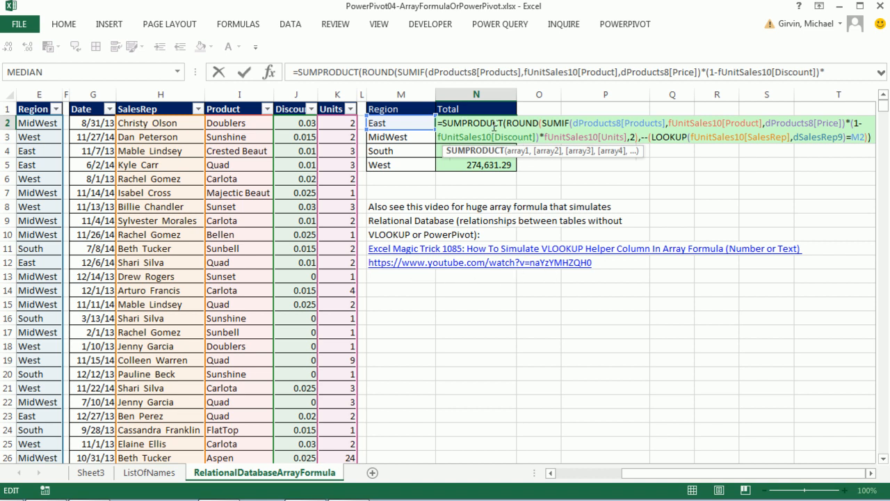
pyautogui.moveTo(785, 167)
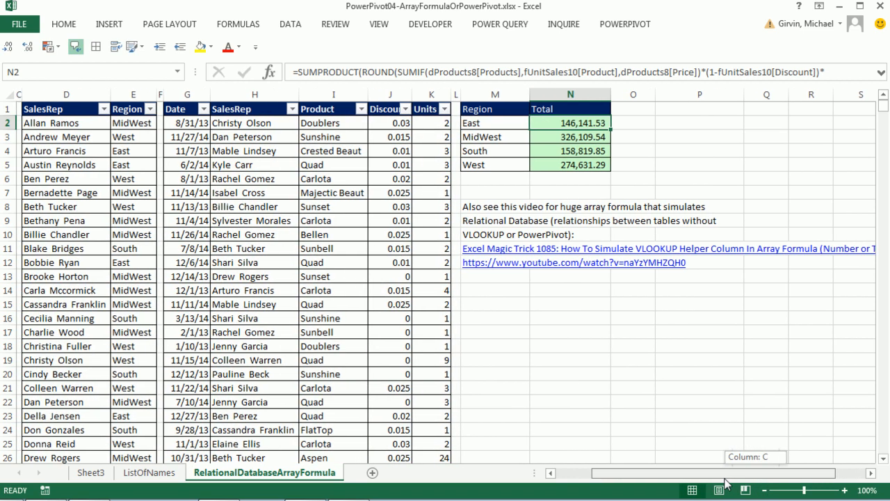
pyautogui.hscroll(-3)
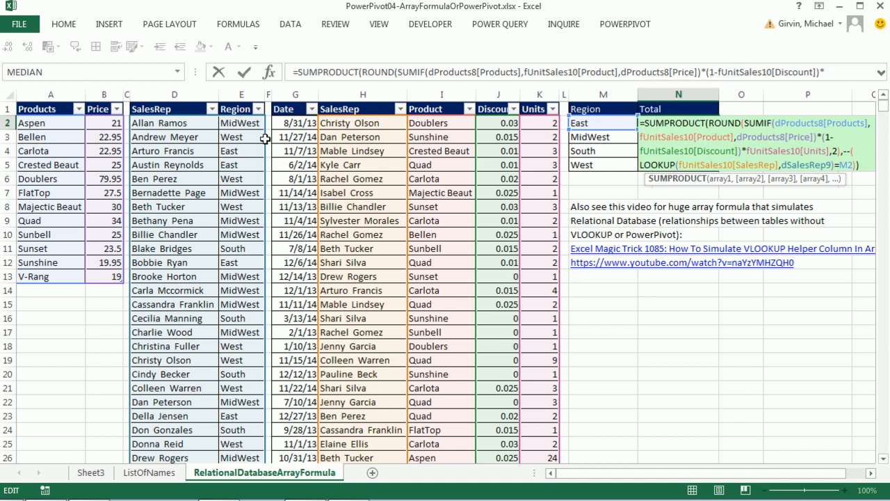
pyautogui.moveTo(470, 169)
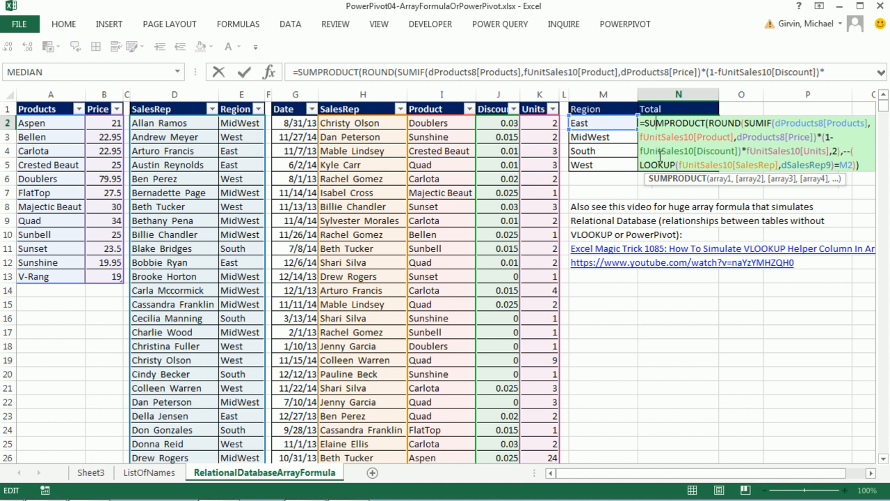
pyautogui.moveTo(406, 171)
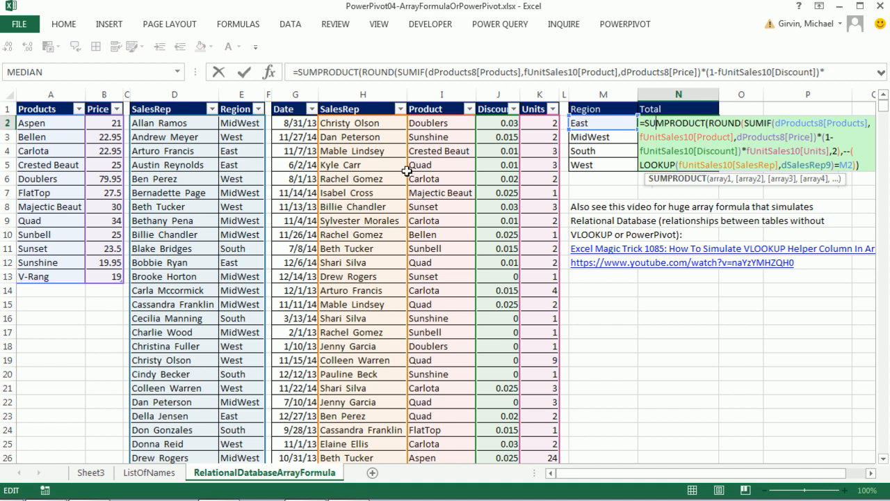
pyautogui.moveTo(821, 190)
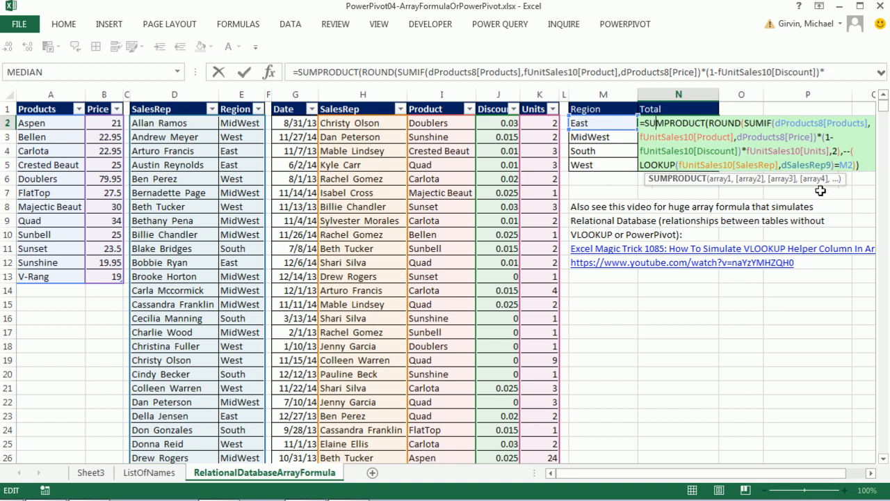
pyautogui.moveTo(841, 191)
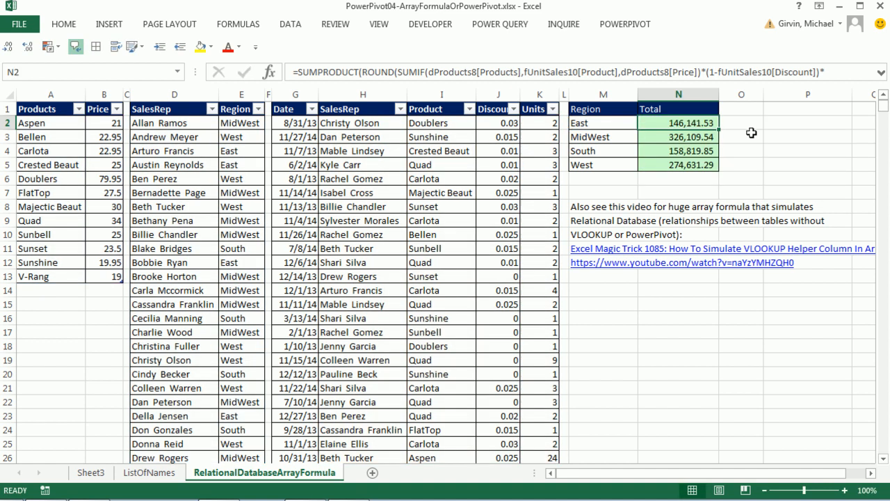
pyautogui.moveTo(755, 139)
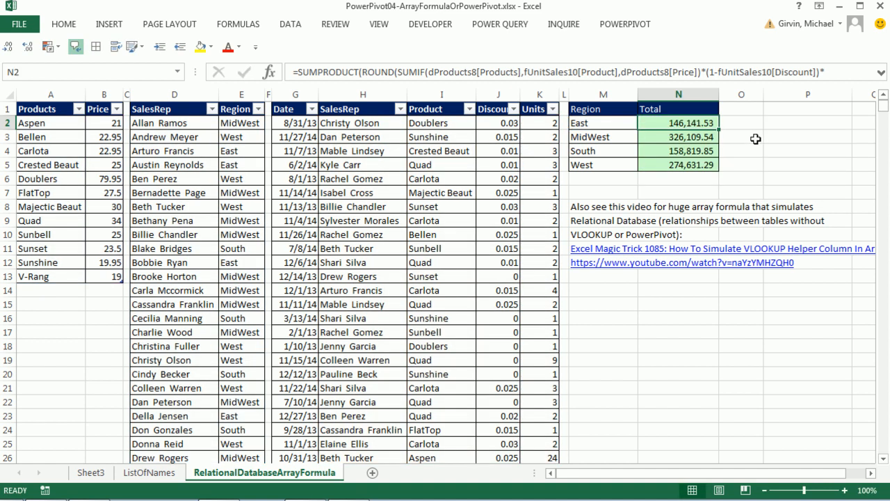
pyautogui.moveTo(372, 159)
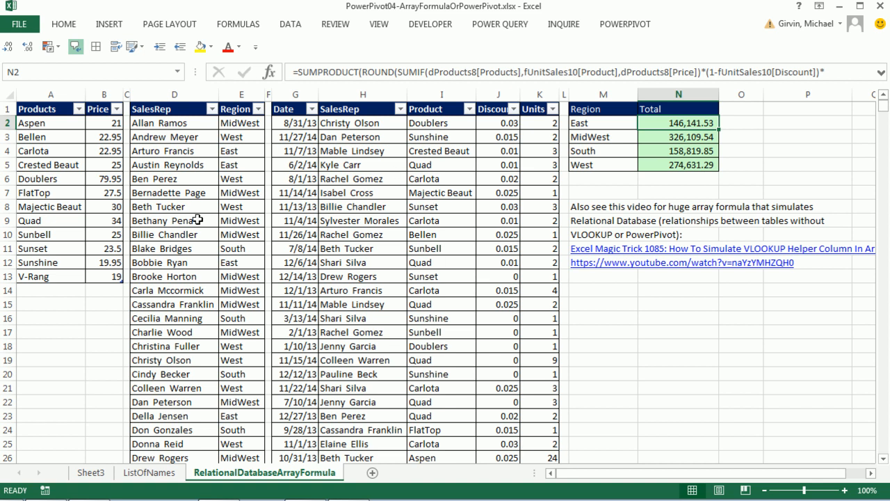
pyautogui.moveTo(458, 150)
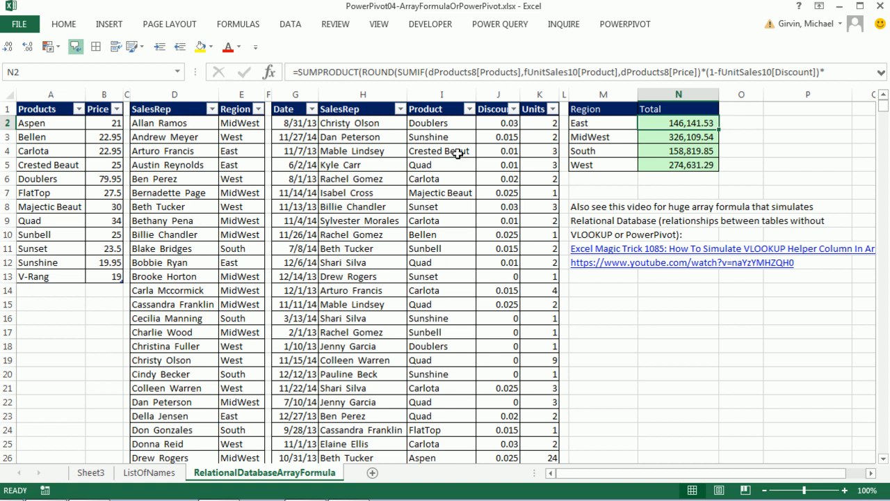
pyautogui.moveTo(459, 152)
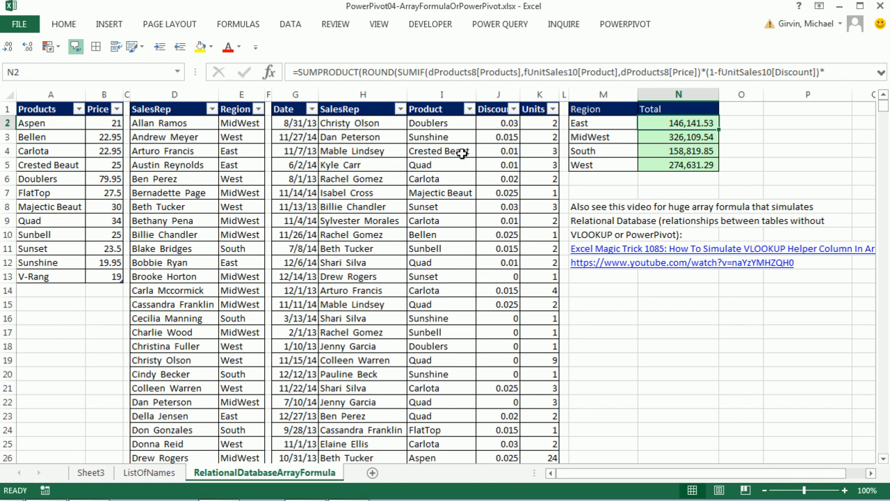